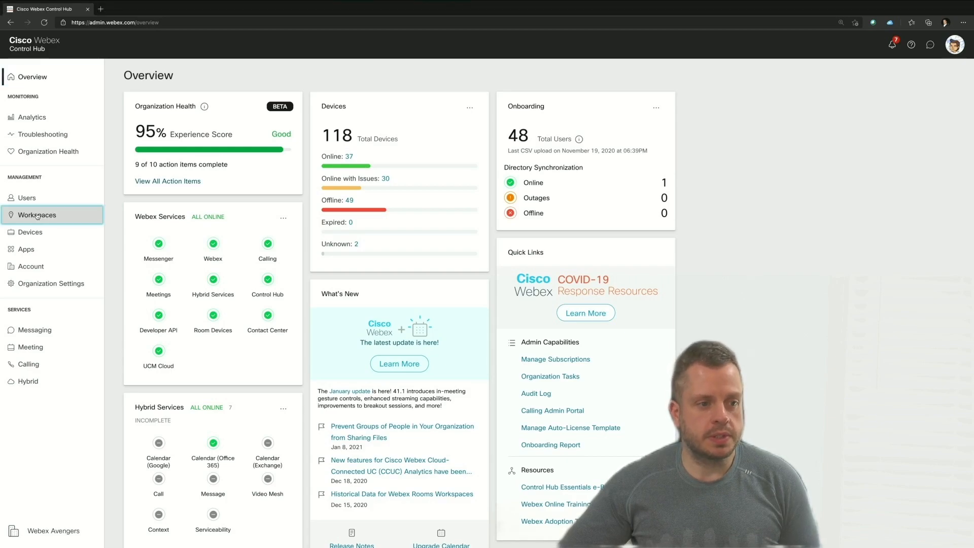
Go to Workspaces in Control Hub and switch to its Locations view.
left_click(36, 214)
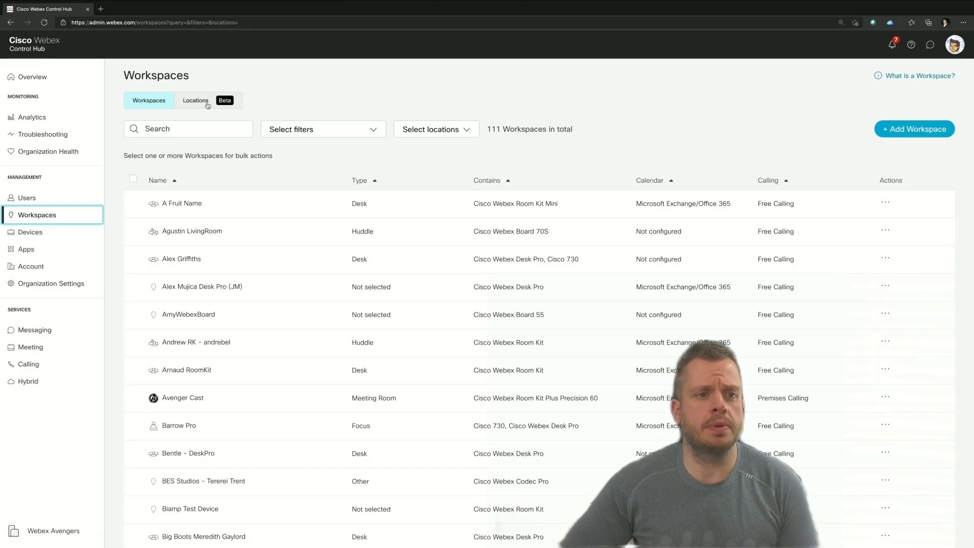
left_click(196, 100)
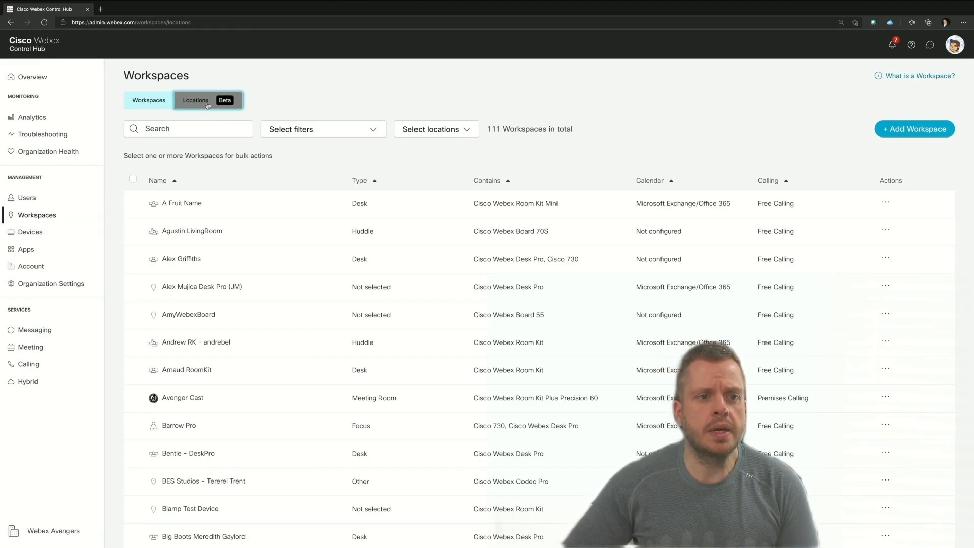
Show the locations table listing Cisco Systems France, Conference Site and Stark Industries.
left_click(196, 100)
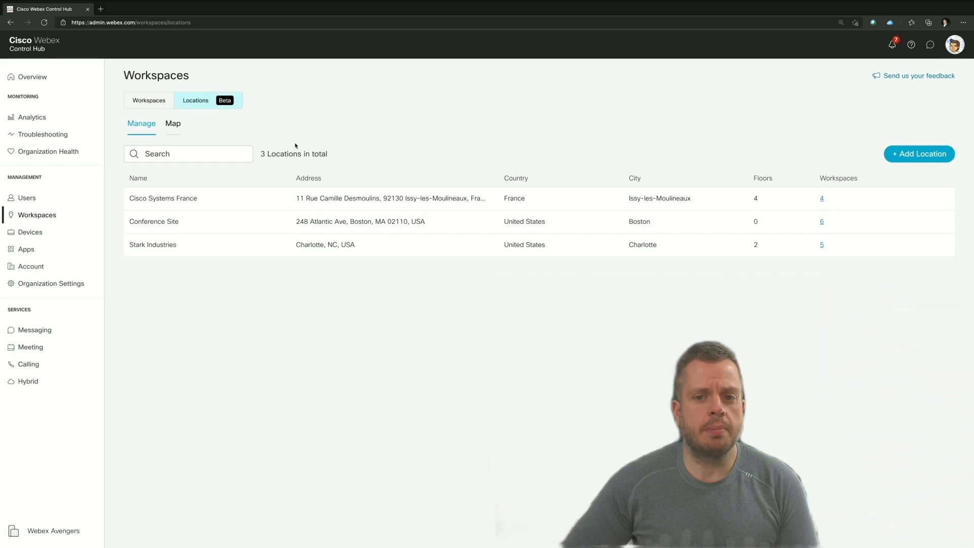
mouse_move(430, 162)
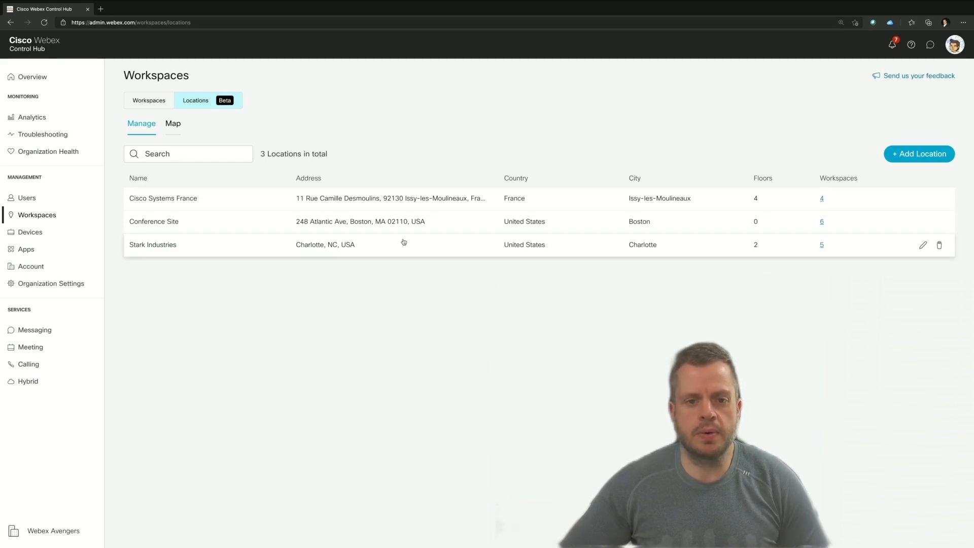
mouse_move(254, 197)
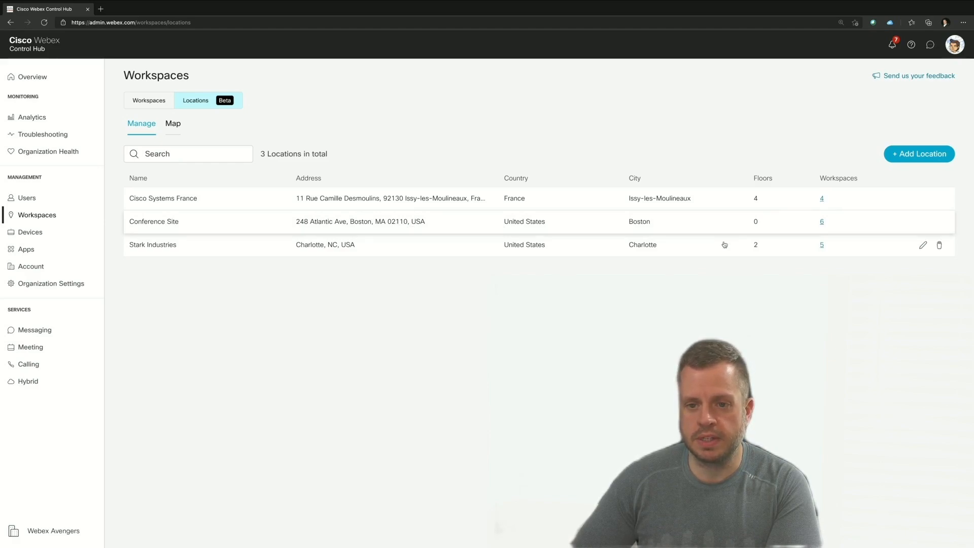
mouse_move(435, 234)
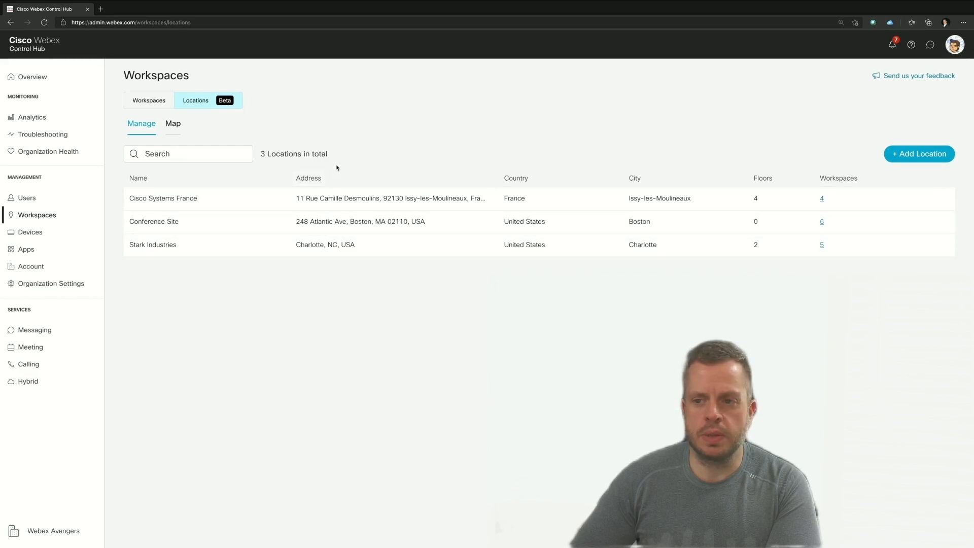
mouse_move(185, 130)
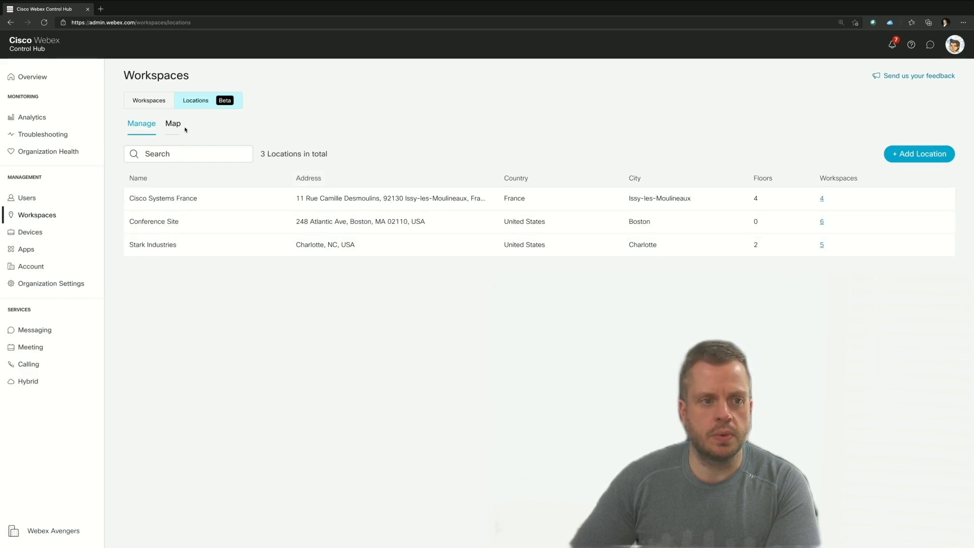
left_click(172, 122)
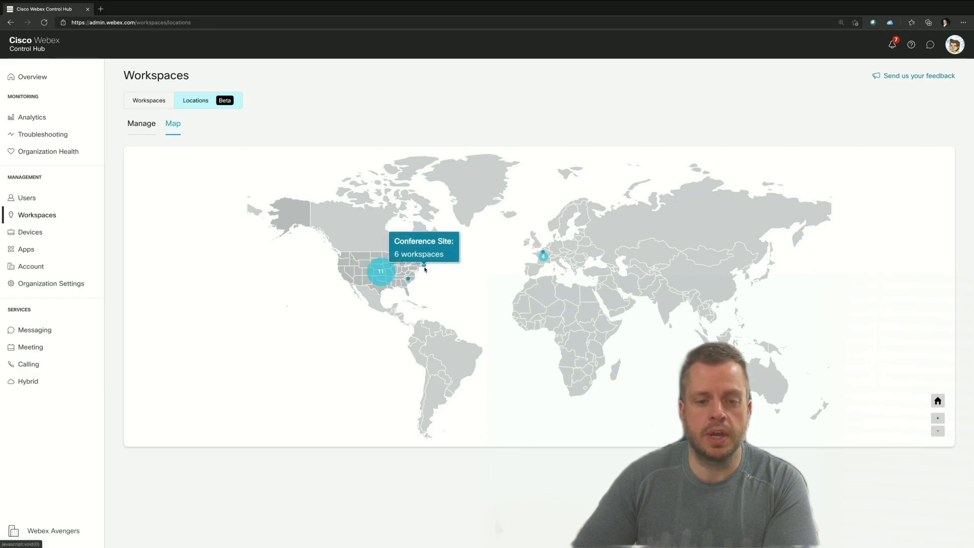
mouse_move(174, 150)
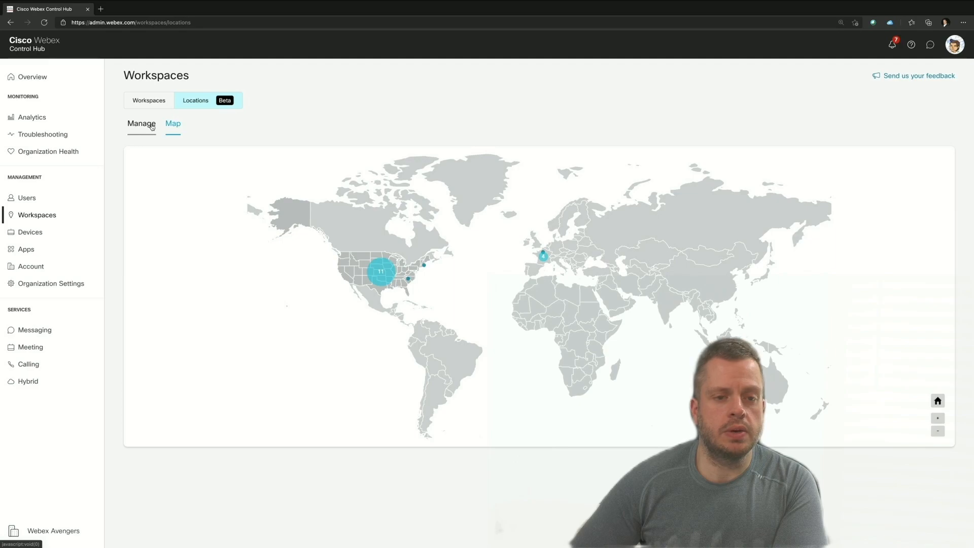
left_click(141, 123)
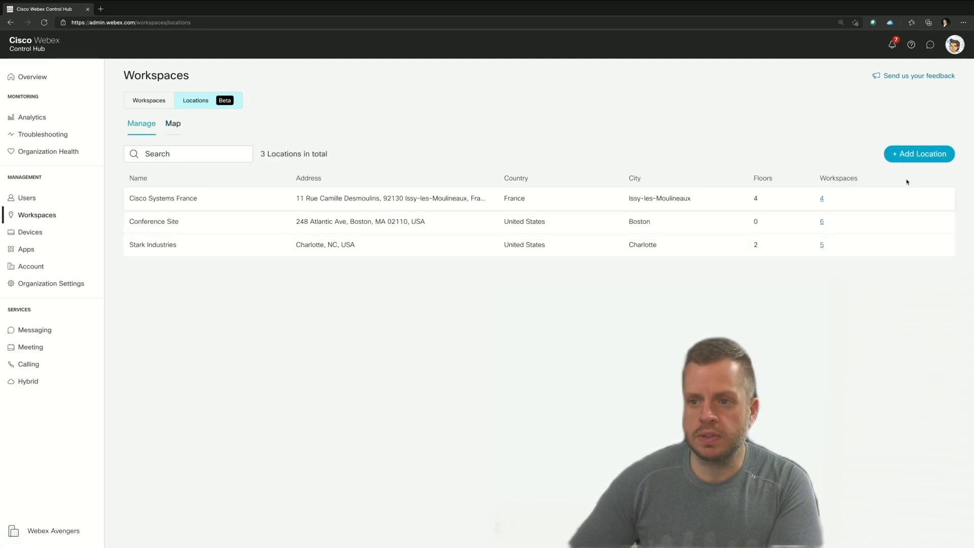
Start a new location and name it 'Demo'.
left_click(920, 153)
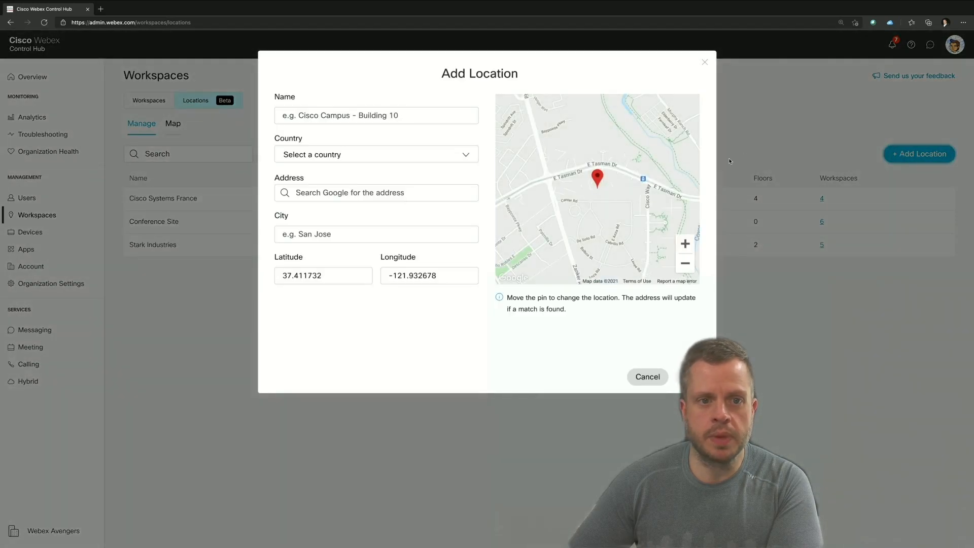
left_click(375, 115)
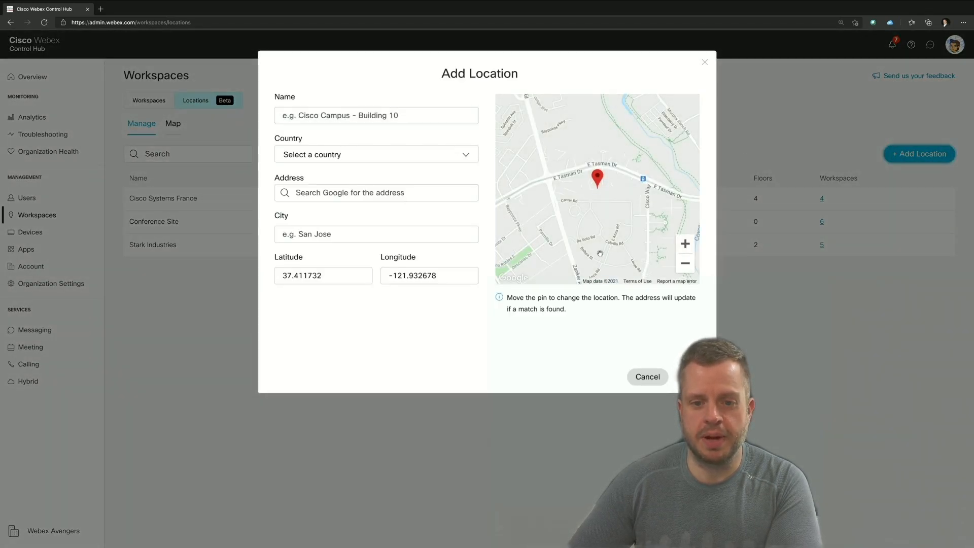
mouse_move(403, 229)
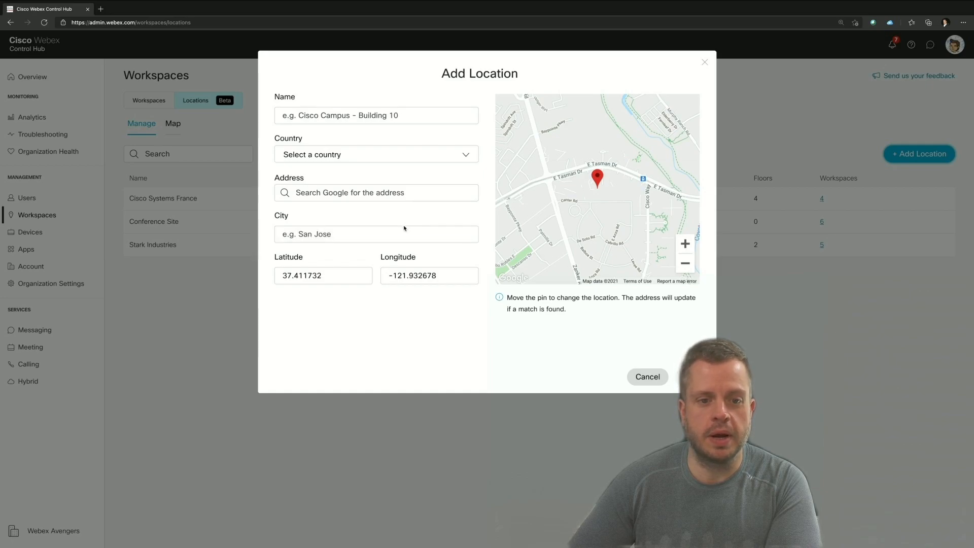
left_click(428, 275)
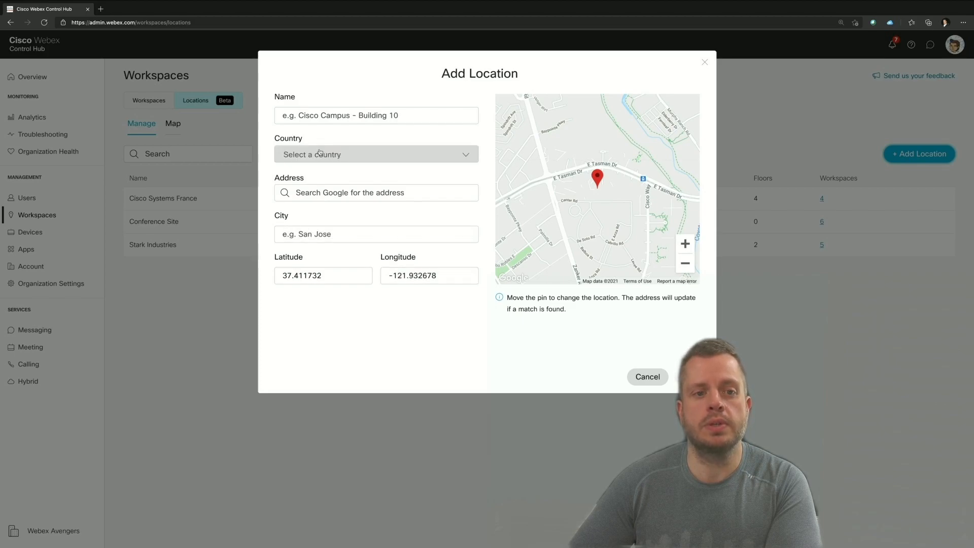
left_click(375, 115)
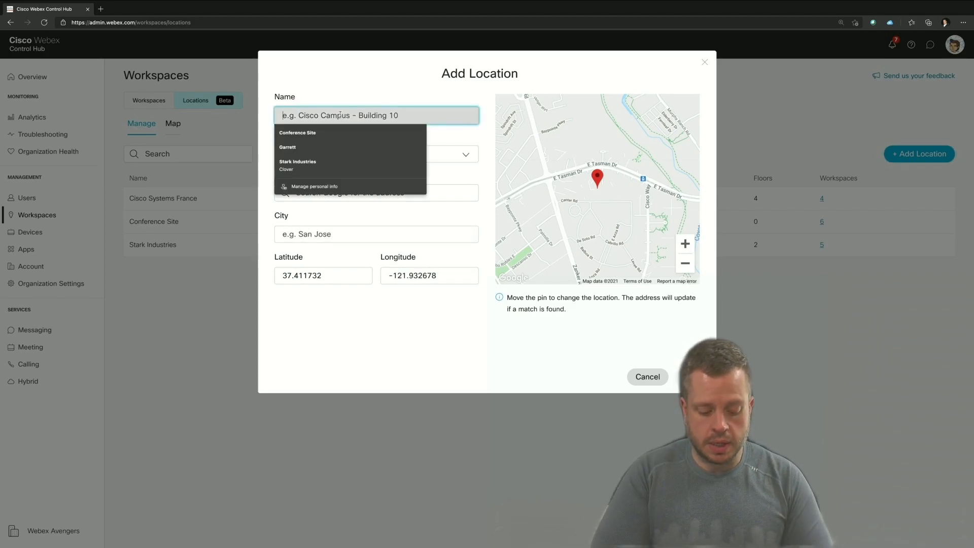
type("Demo Site")
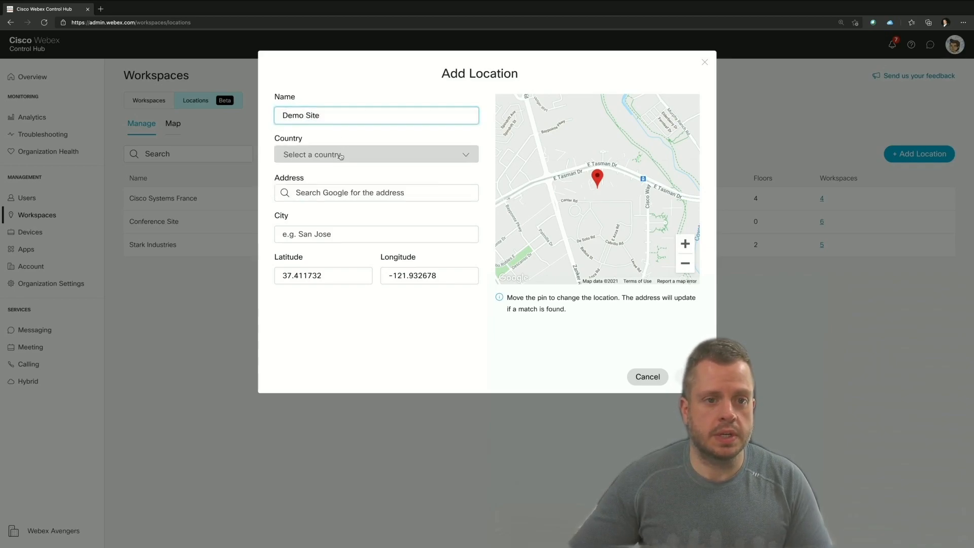
Set the country to United States and search the address for 'New Y'.
left_click(376, 154)
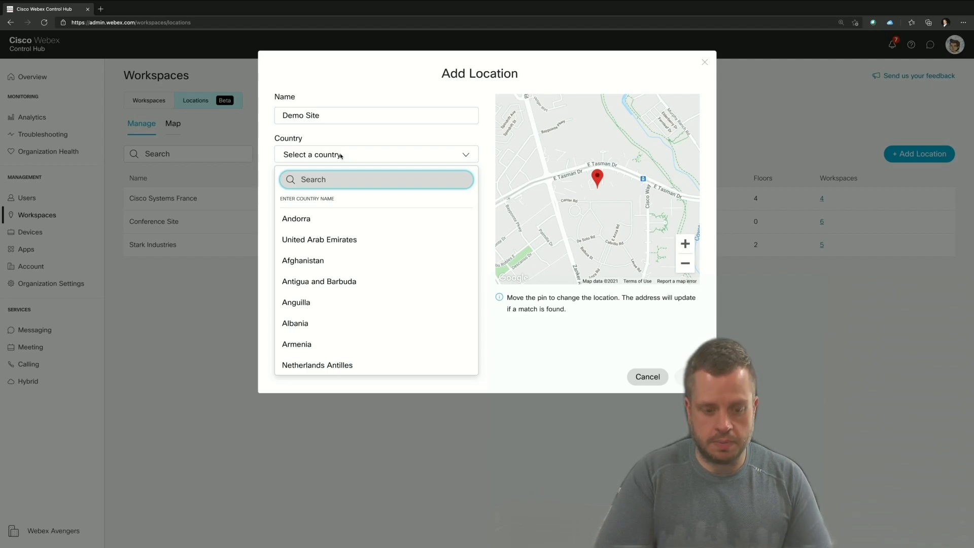
type("un")
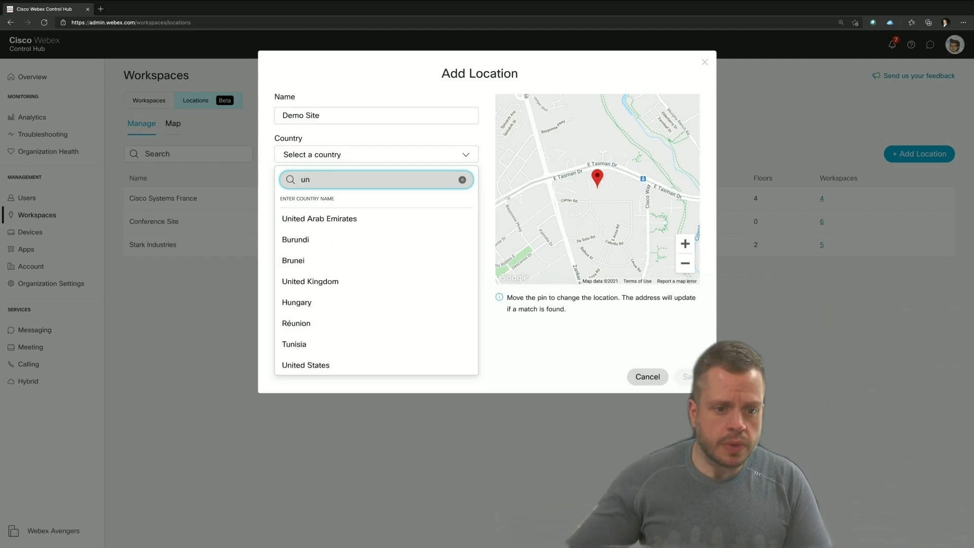
left_click(305, 364)
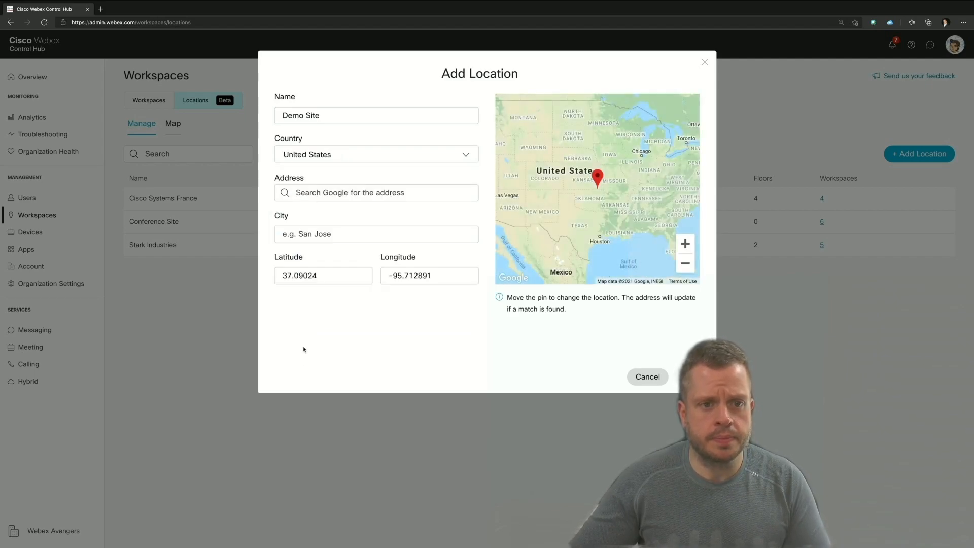
left_click(375, 192)
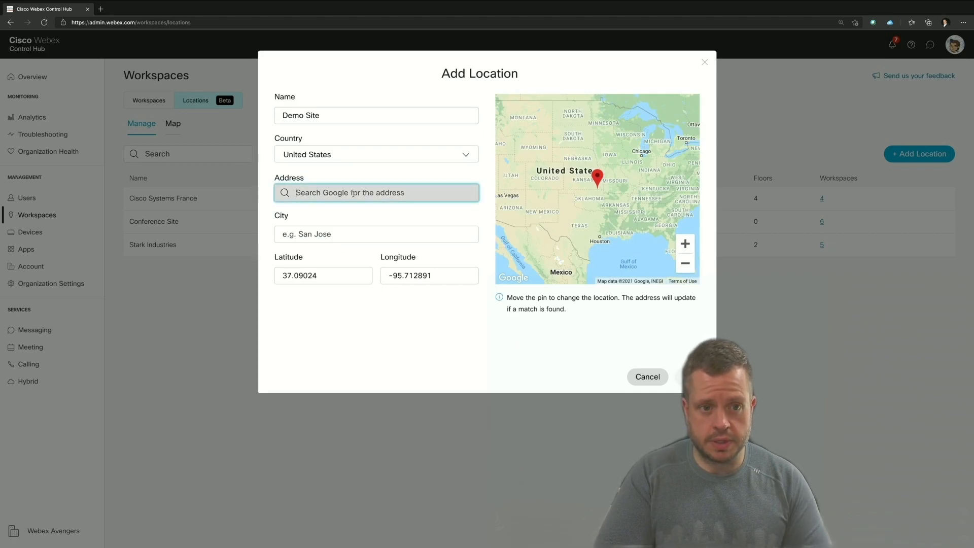
type("New Y")
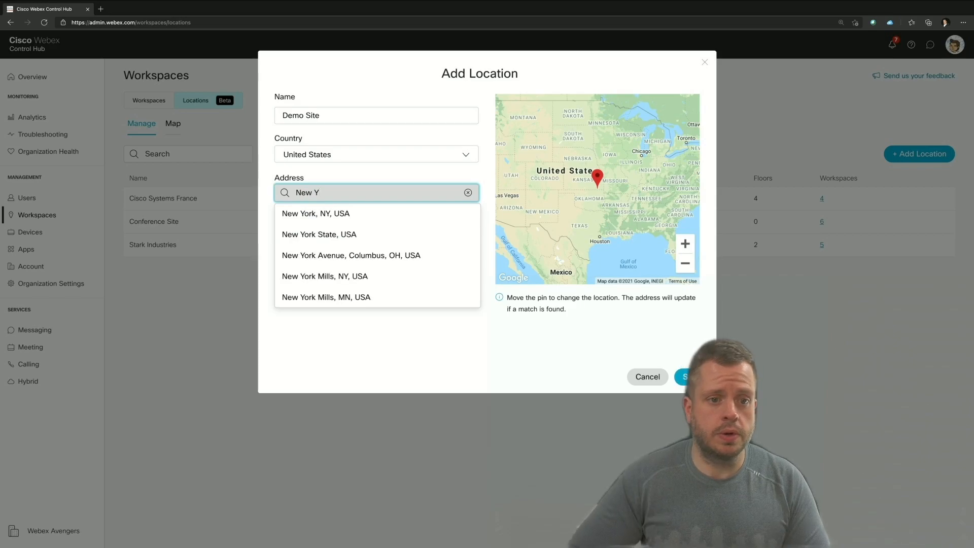
mouse_move(316, 213)
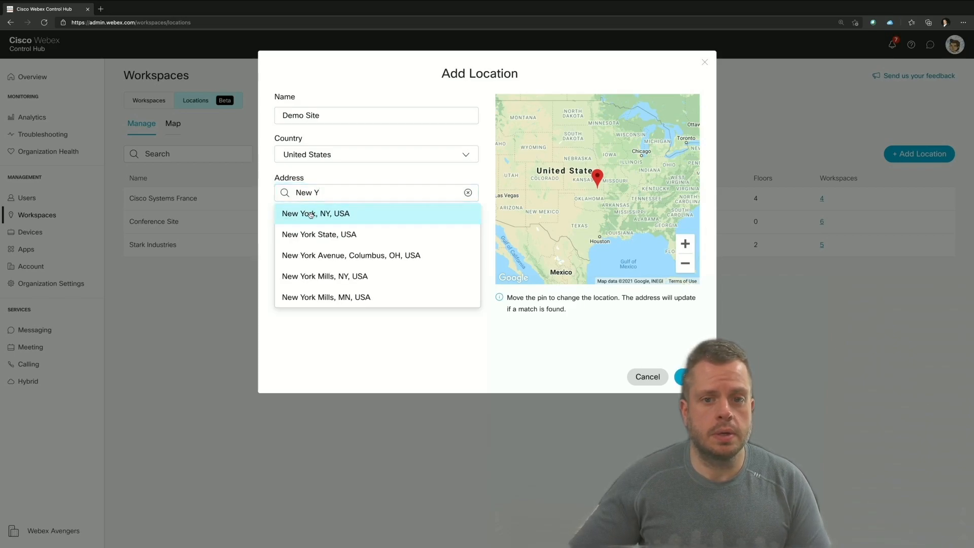
Pick New York, pin the address at 33 Warren St, NY 10007 and save Demo Site.
left_click(315, 213)
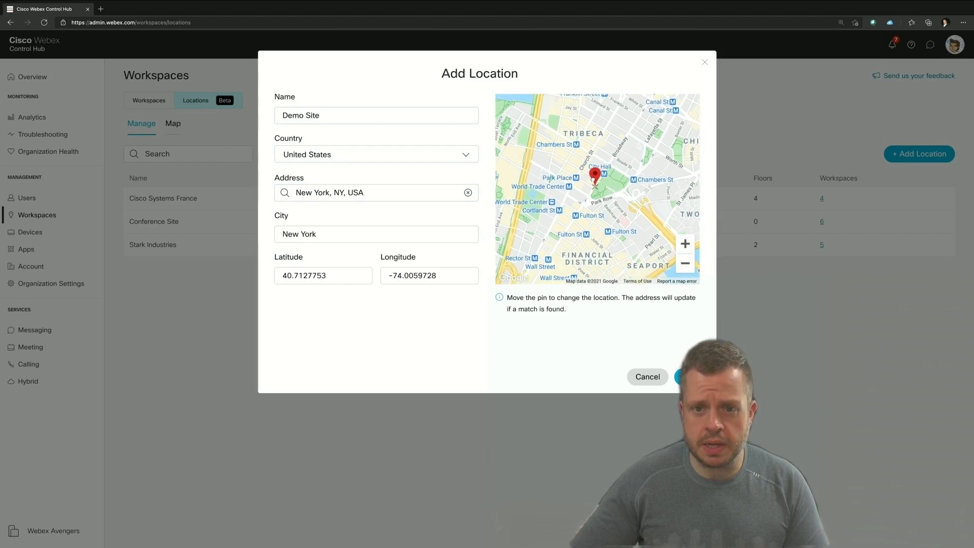
left_click_drag(595, 176, 583, 154)
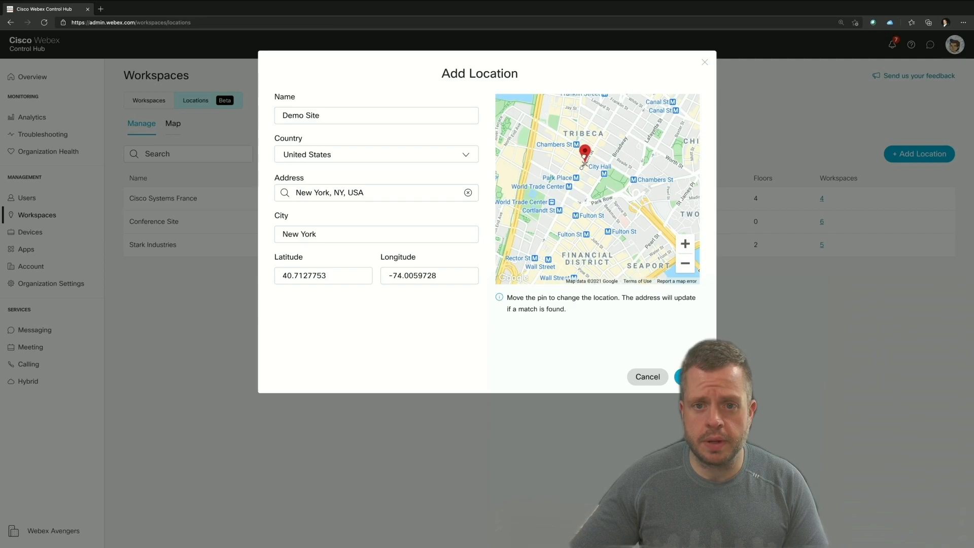
left_click_drag(584, 155, 596, 176)
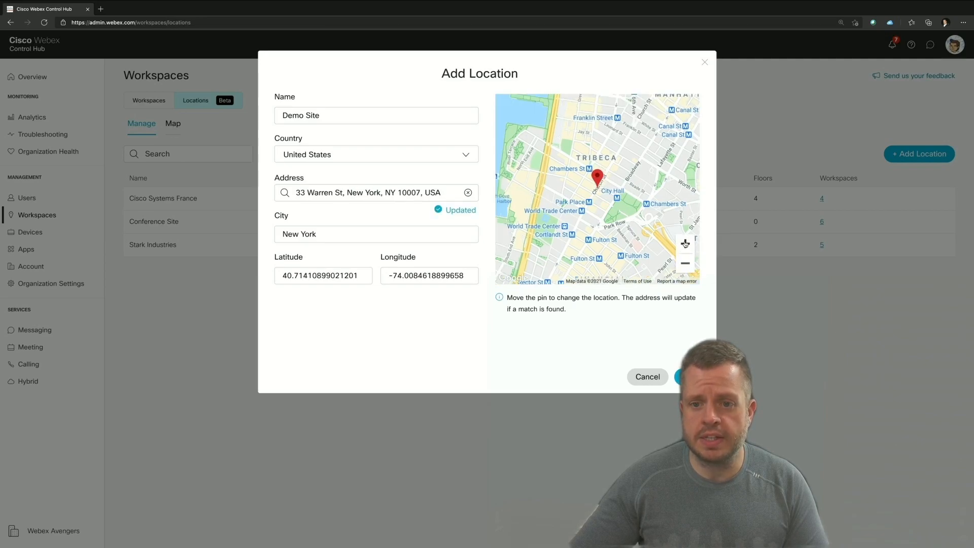
left_click(684, 243)
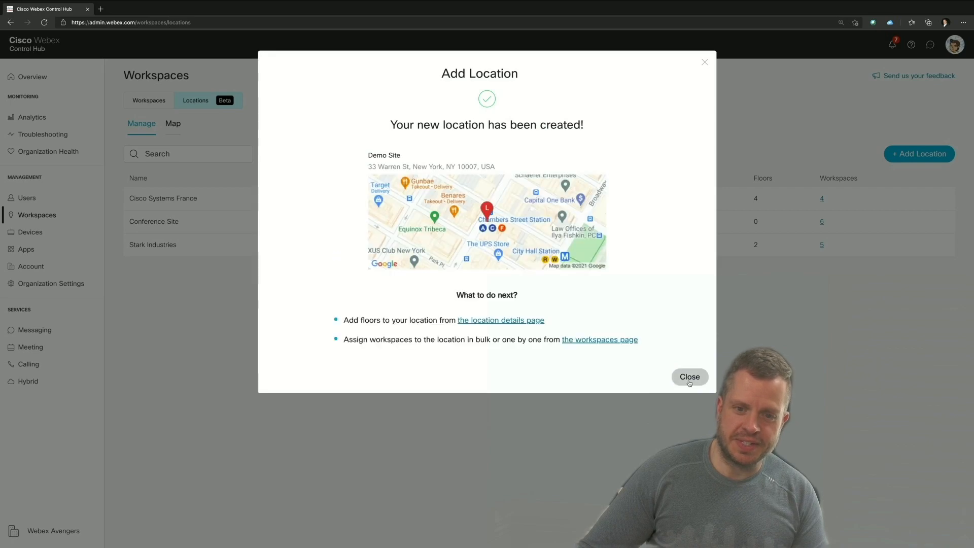
Dismiss the 'location created' confirmation to return to the list of 4 locations.
left_click(689, 377)
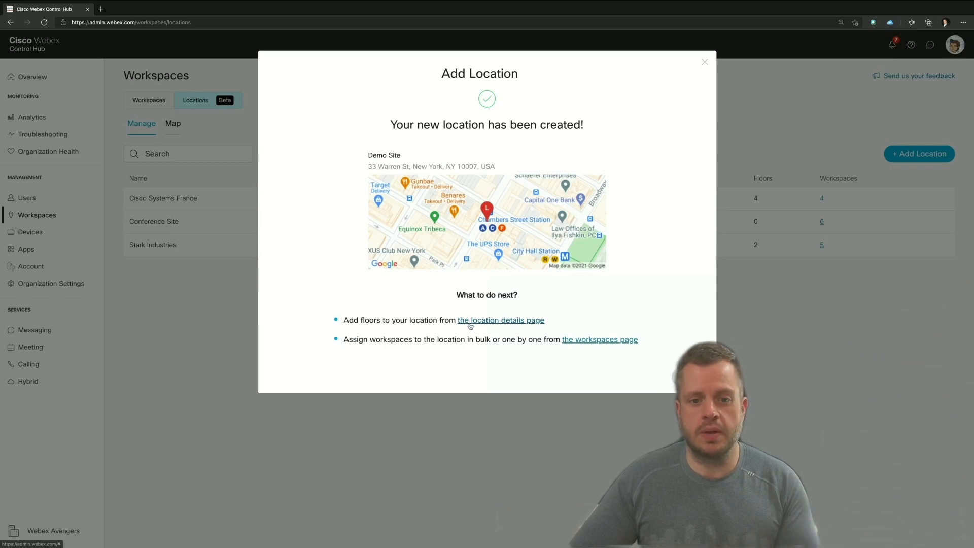
mouse_move(446, 352)
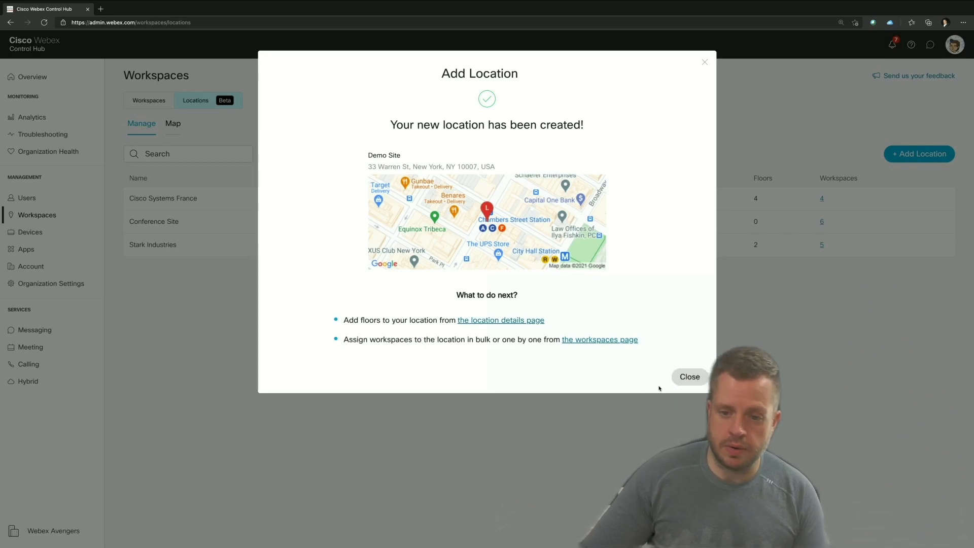
left_click(689, 377)
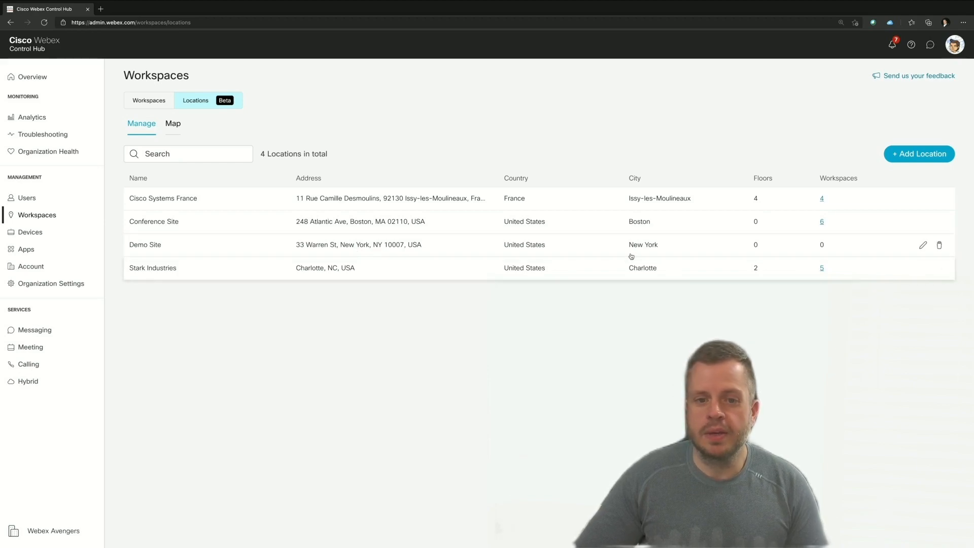
left_click(145, 244)
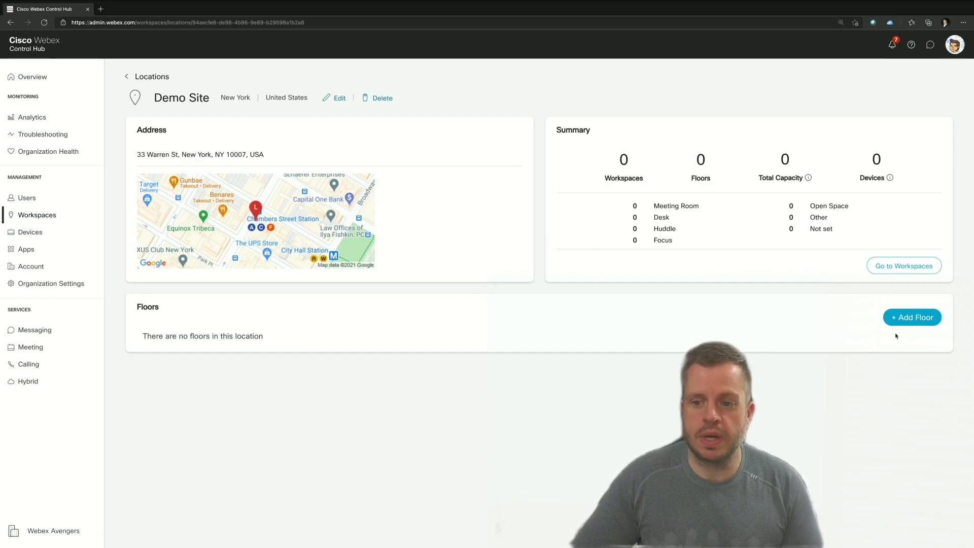
left_click(911, 317)
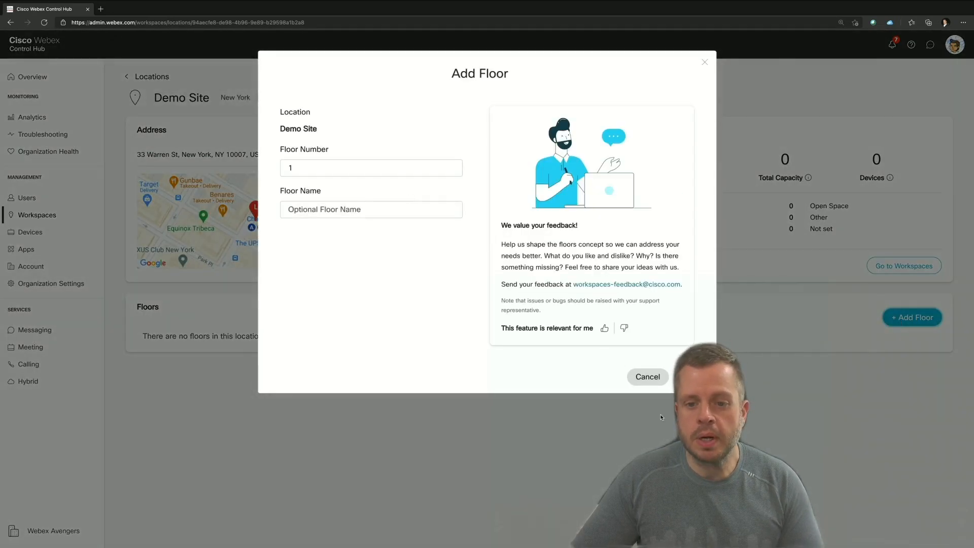
left_click(646, 376)
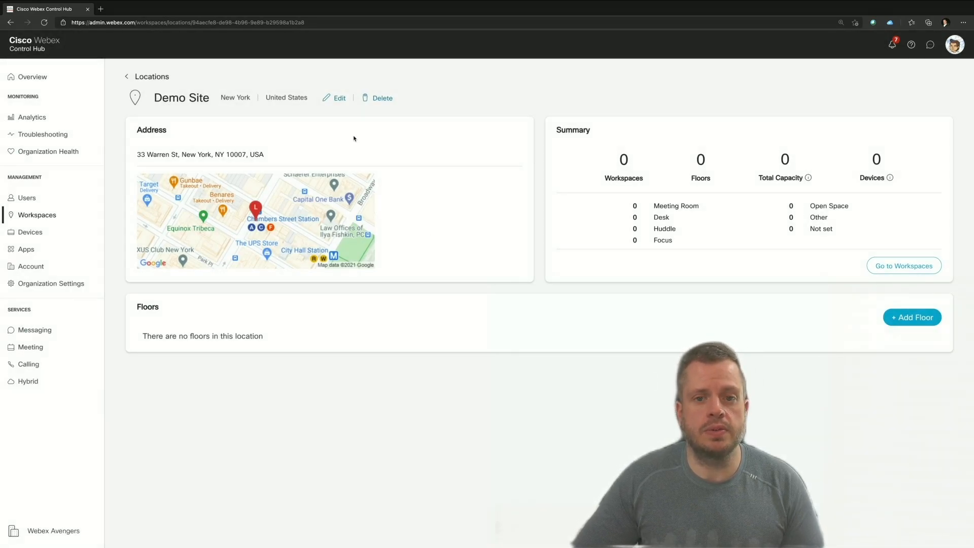
mouse_move(481, 187)
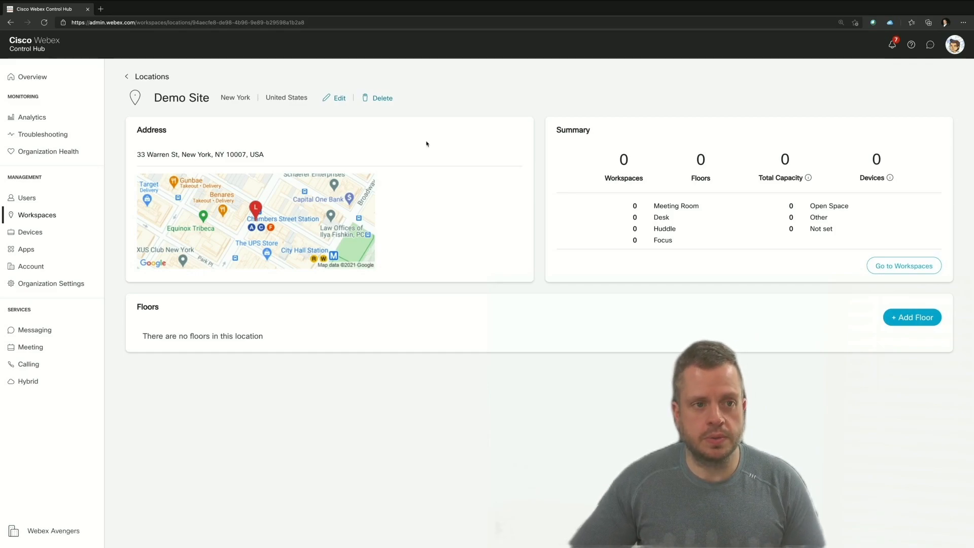
left_click(126, 76)
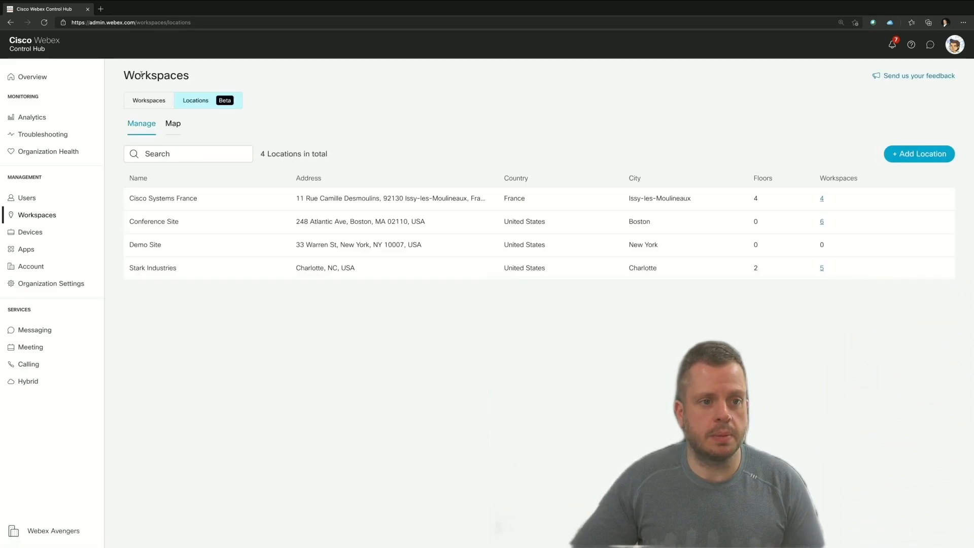
View Stark Industries' details and peek at the Main Lobby floor editor without changes.
left_click(154, 268)
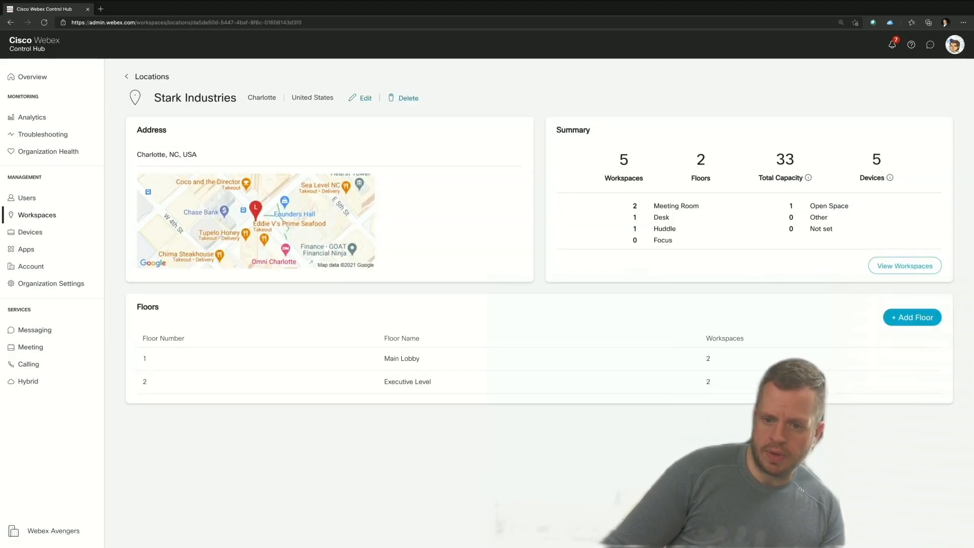
mouse_move(601, 328)
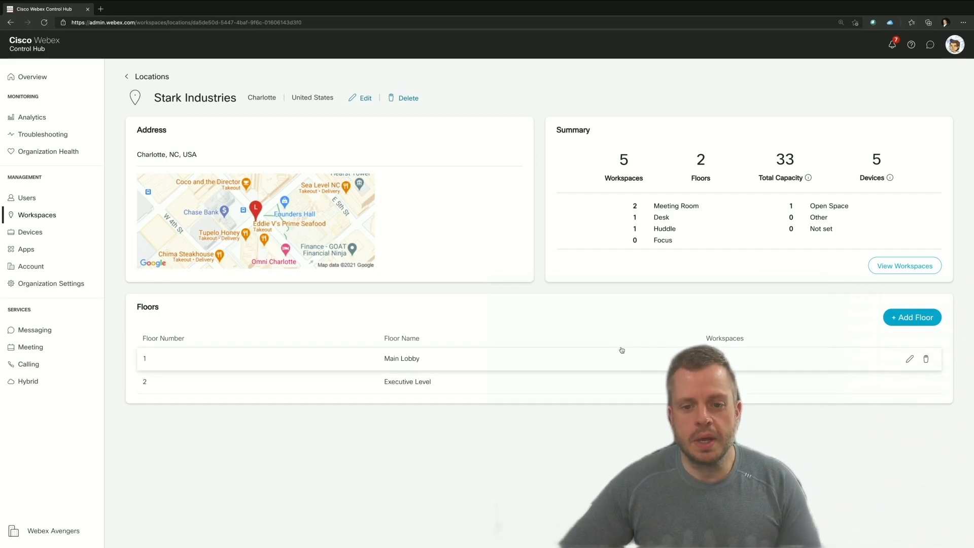
left_click(909, 358)
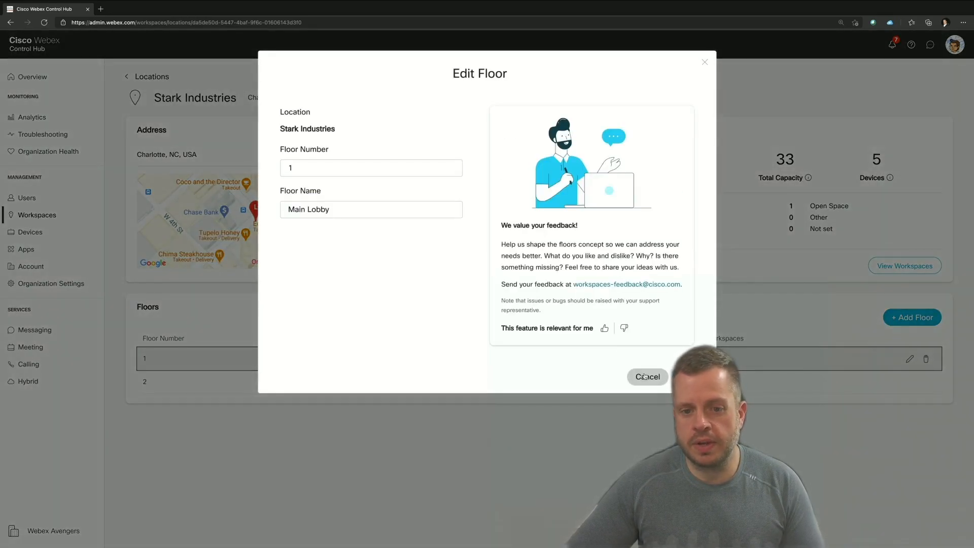
left_click(647, 376)
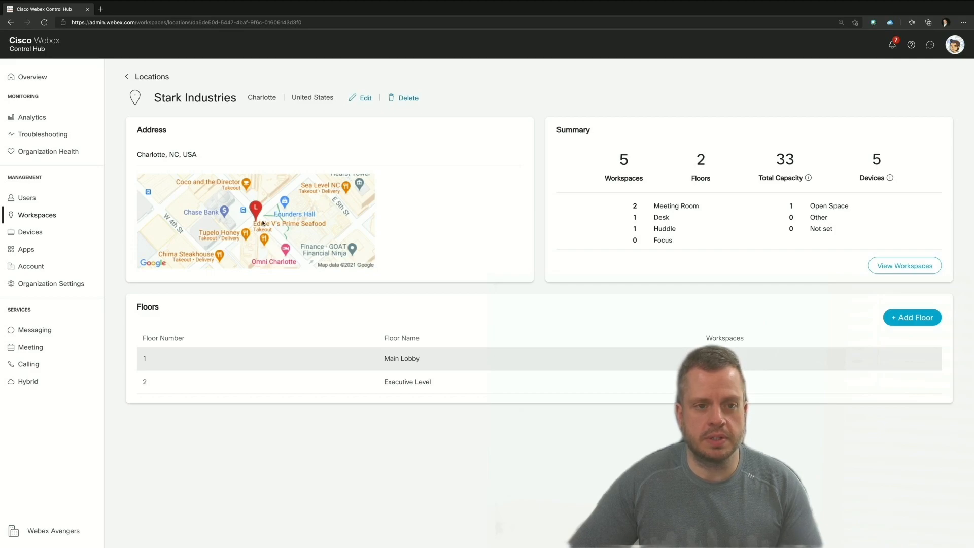
mouse_move(710, 190)
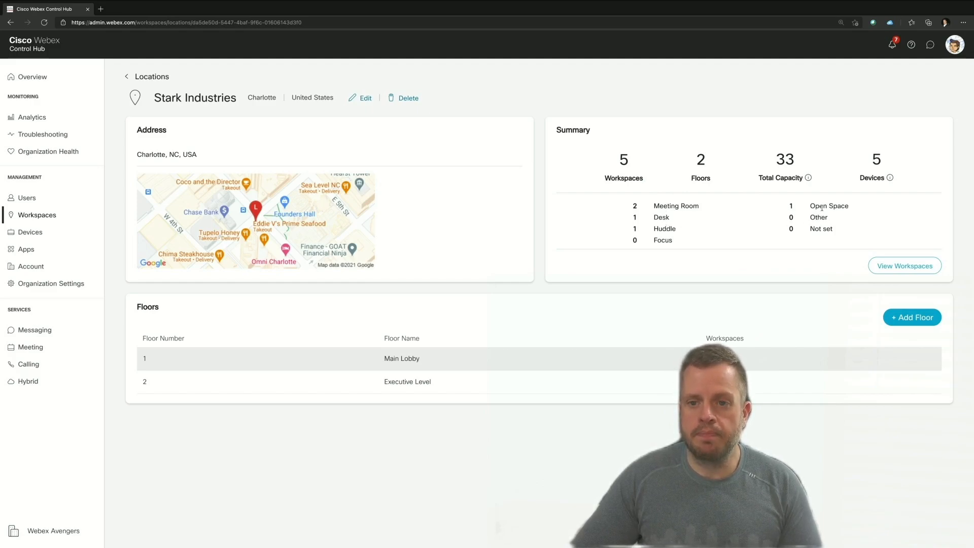
mouse_move(799, 195)
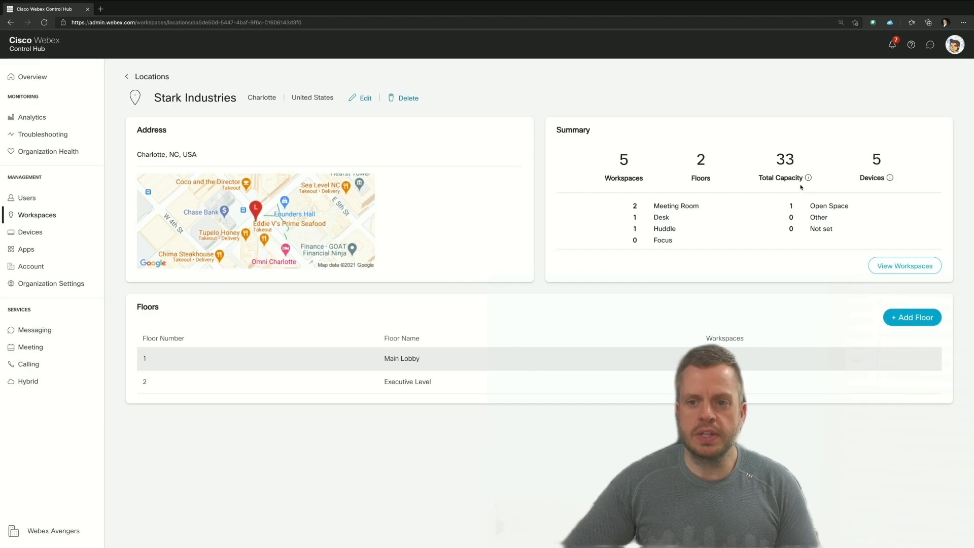
mouse_move(890, 178)
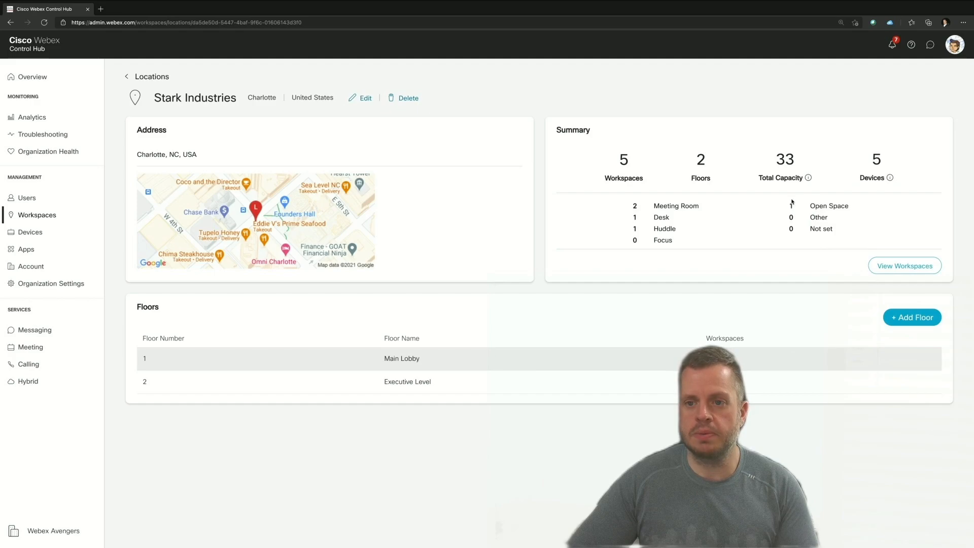
mouse_move(809, 179)
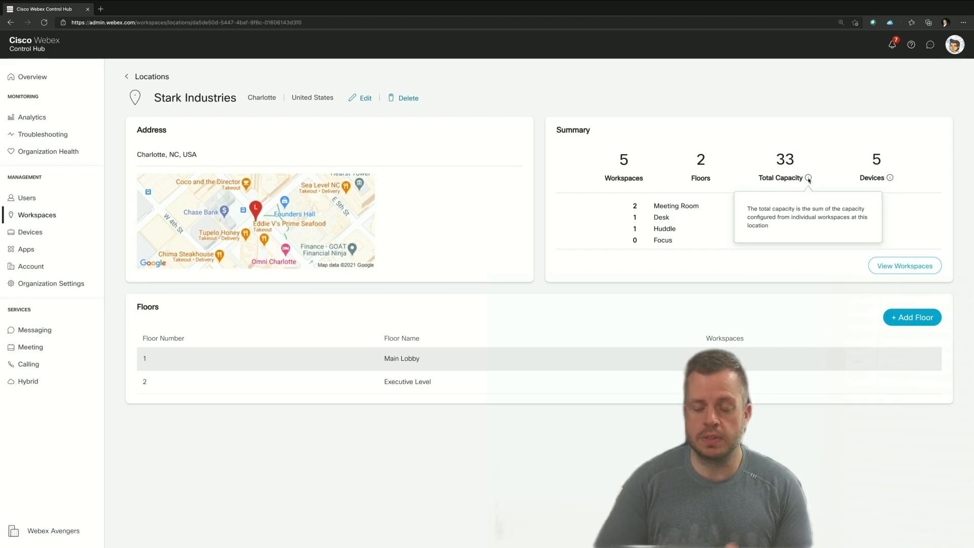
mouse_move(863, 332)
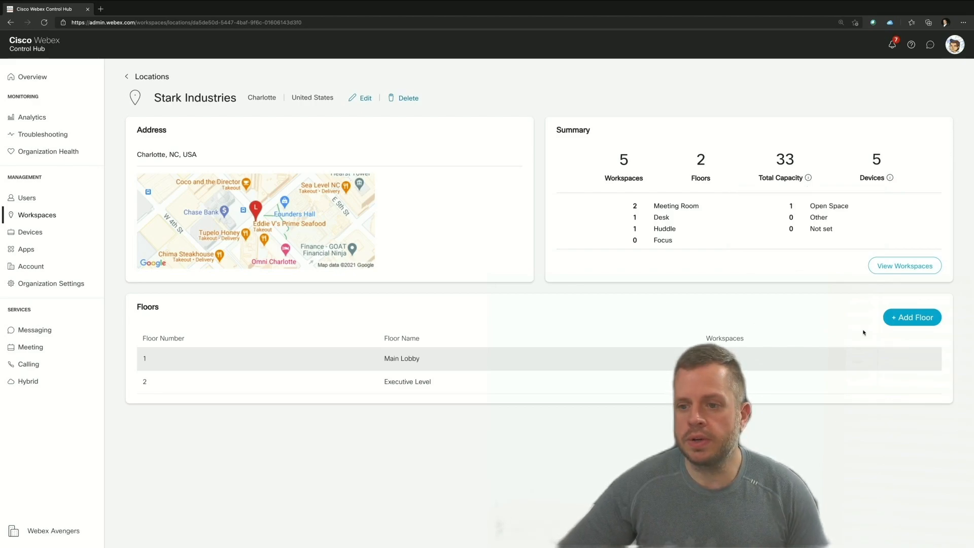
List Stark Industries' workspaces and view the Avenger Cast workspace details.
left_click(904, 266)
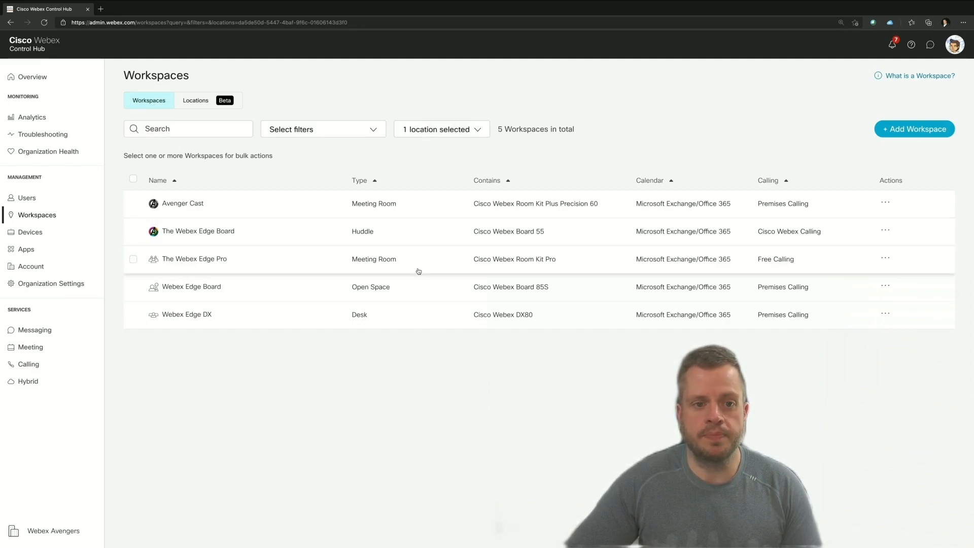
left_click(181, 203)
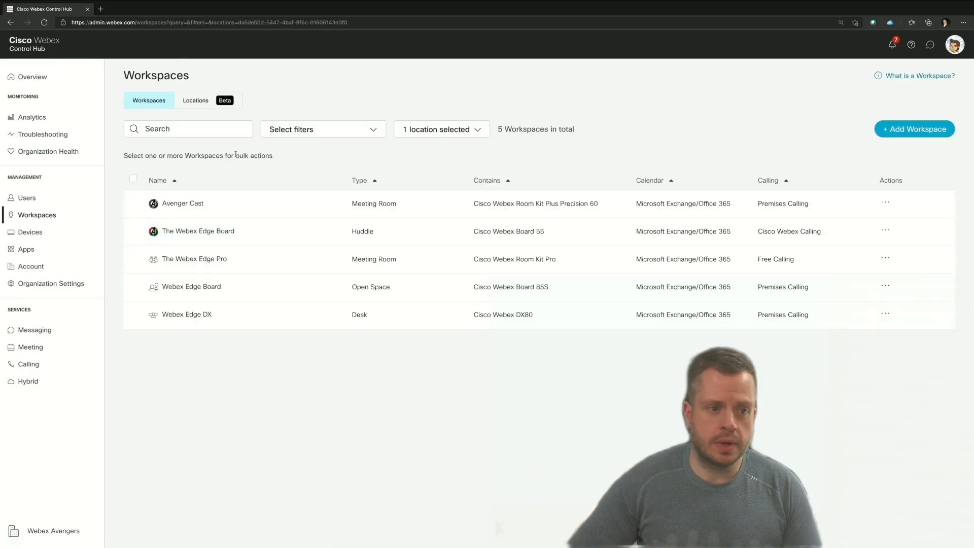
left_click(183, 203)
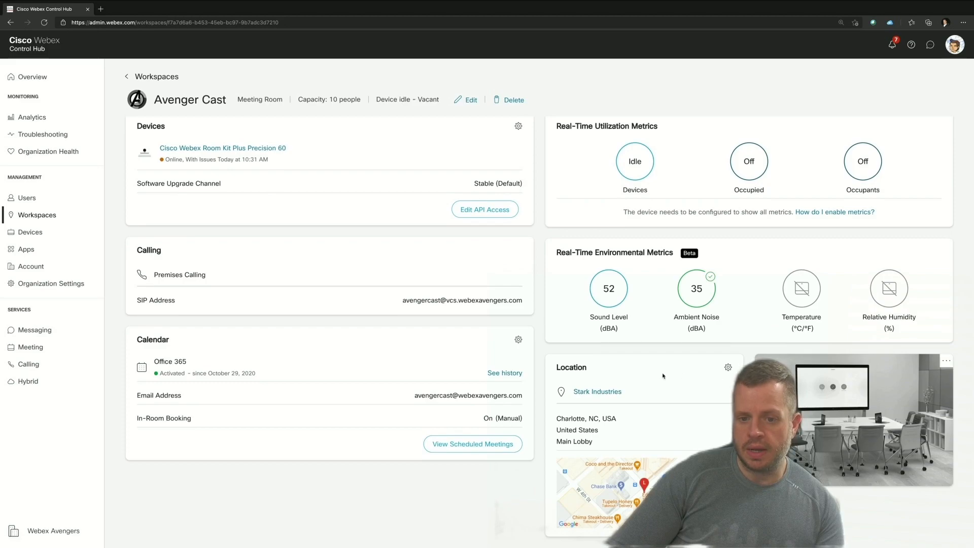
Look at Avenger Cast's location choice, leave it unchanged, and return to the locations list.
left_click(728, 367)
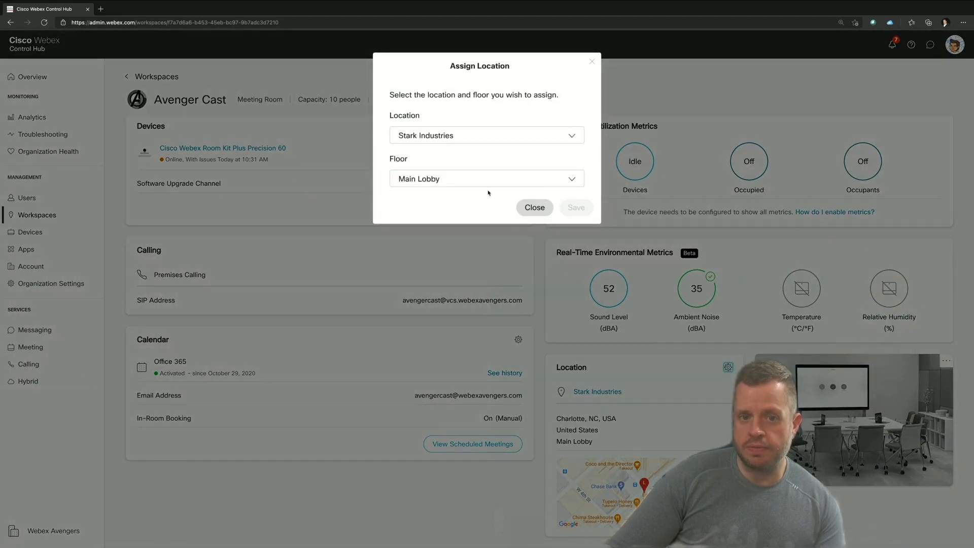
left_click(532, 207)
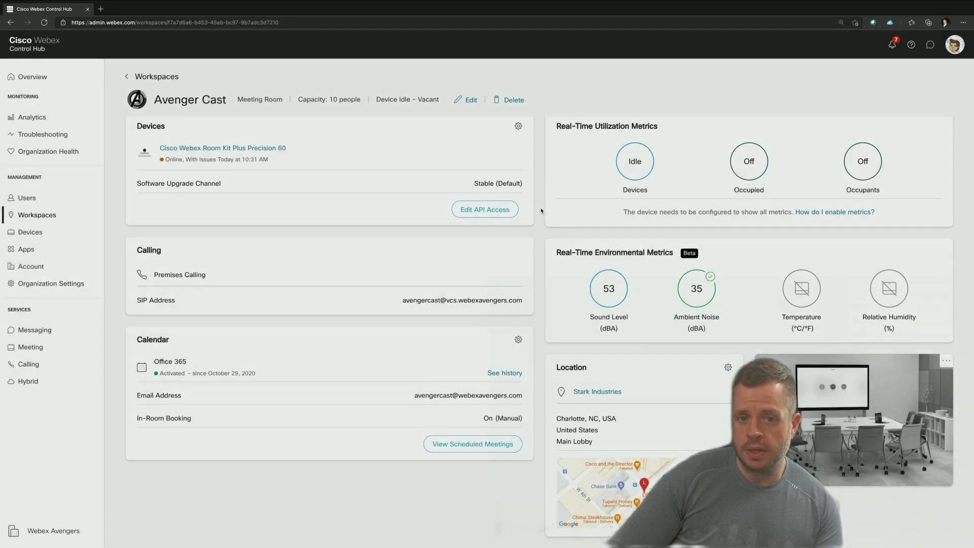
left_click(595, 391)
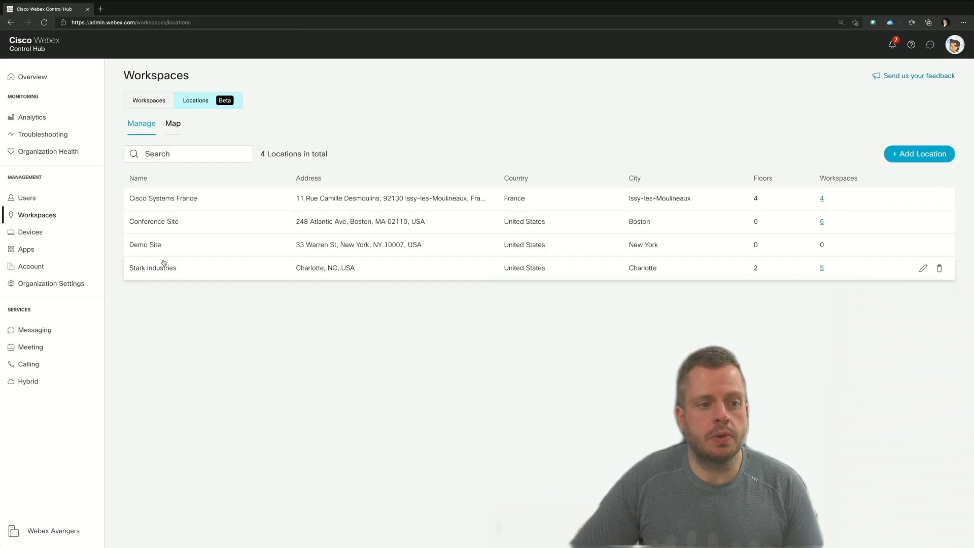
From Stark Industries' workspace list, reopen the Avenger Cast workspace.
left_click(152, 268)
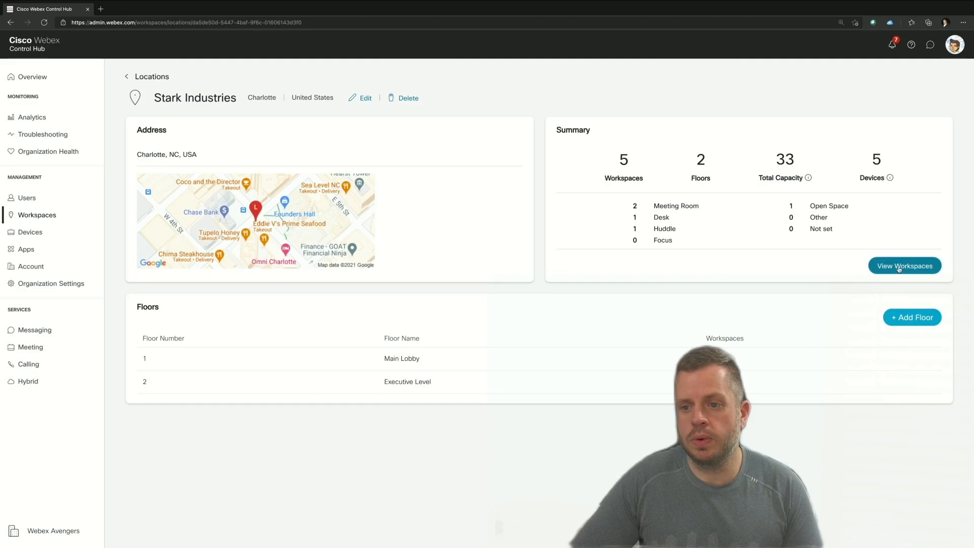
left_click(904, 265)
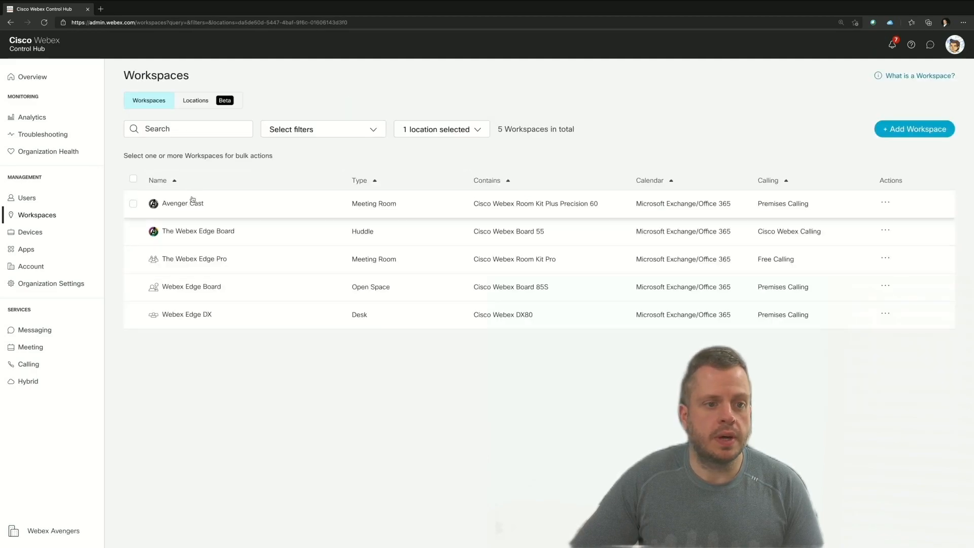
left_click(182, 203)
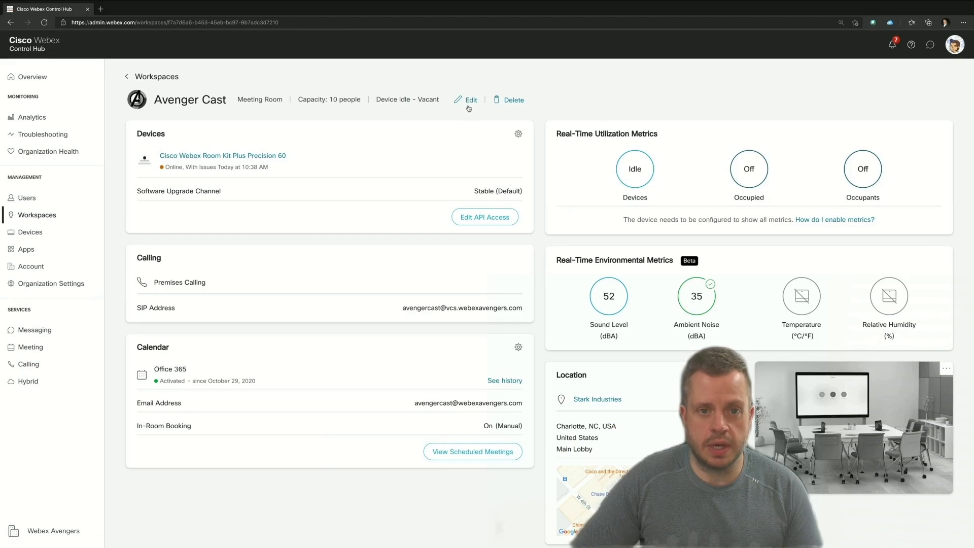
Cancel Avenger Cast's edit form unchanged and go back to the 5 Stark Industries workspaces.
left_click(470, 99)
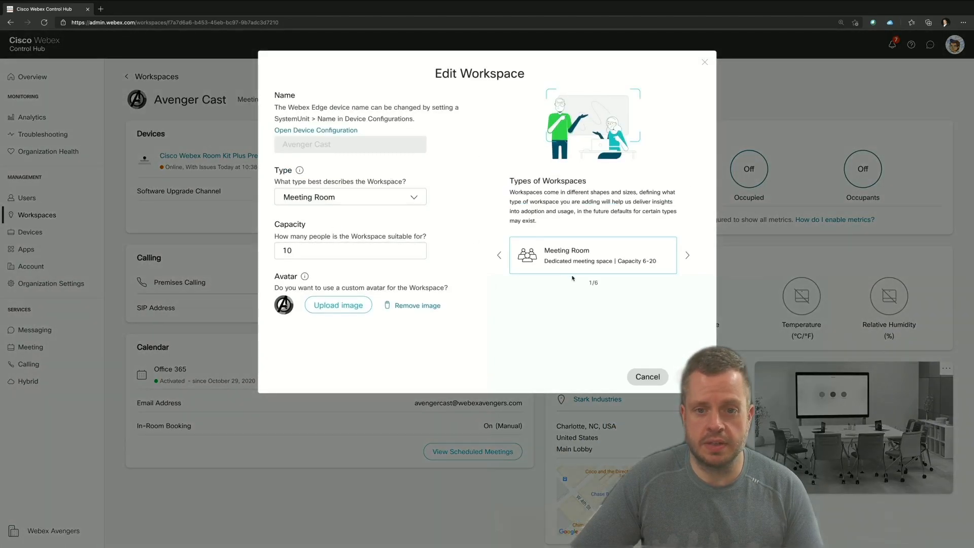
mouse_move(568, 329)
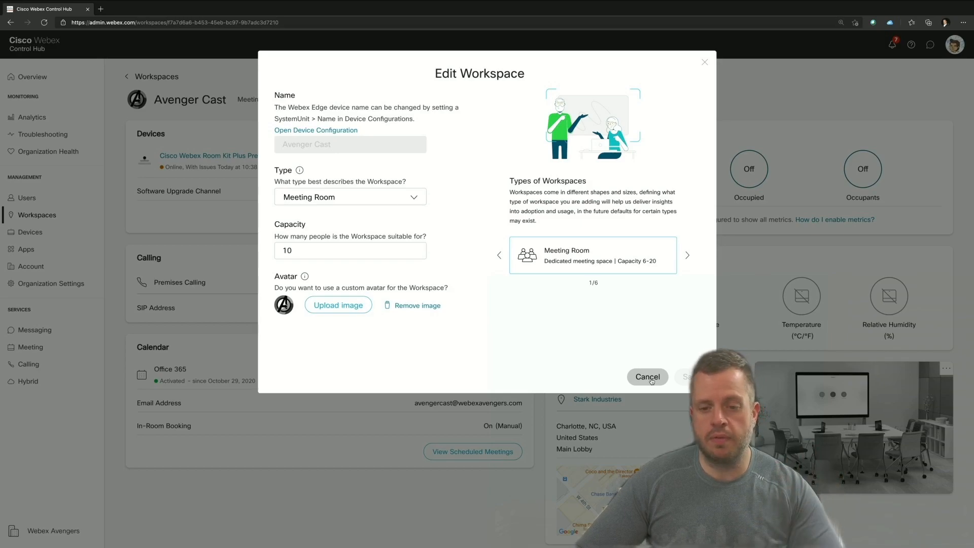
left_click(646, 377)
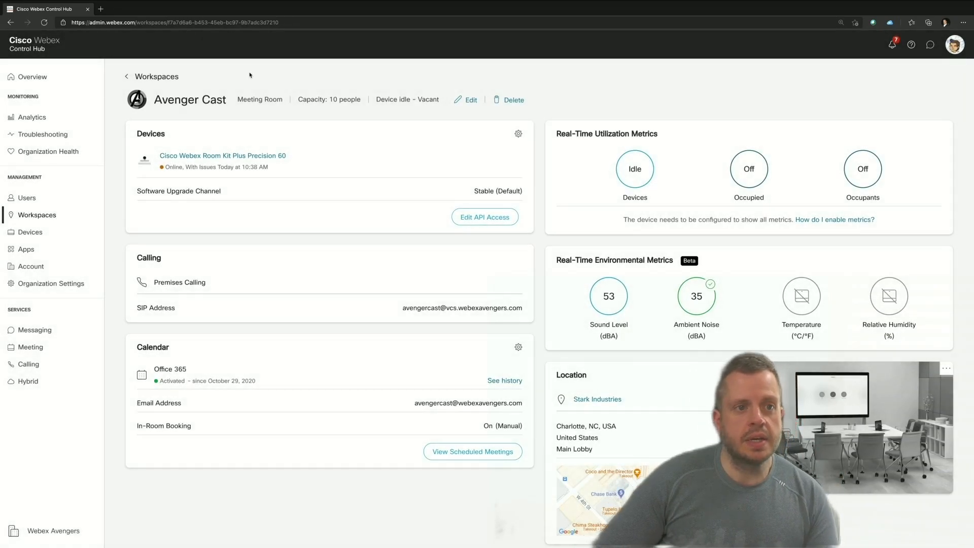
left_click(125, 76)
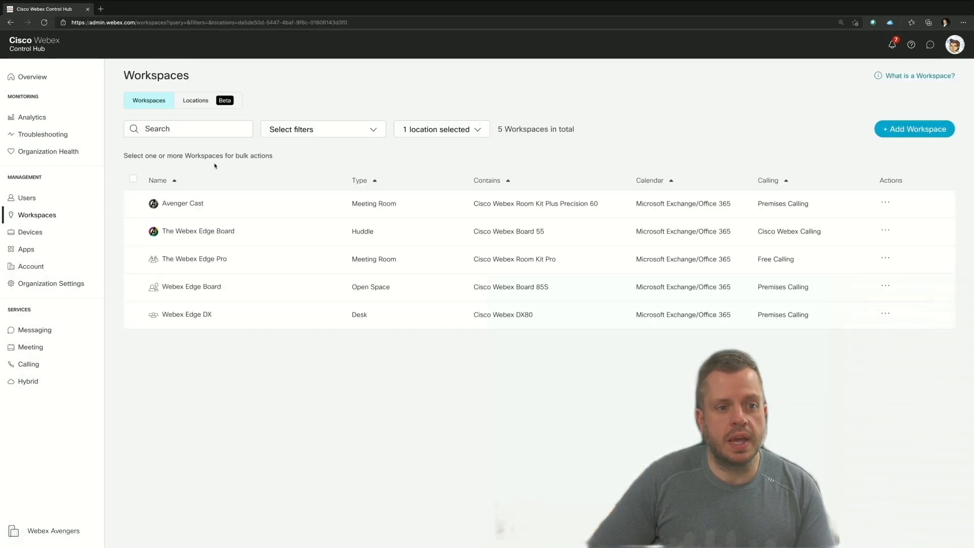
left_click(441, 128)
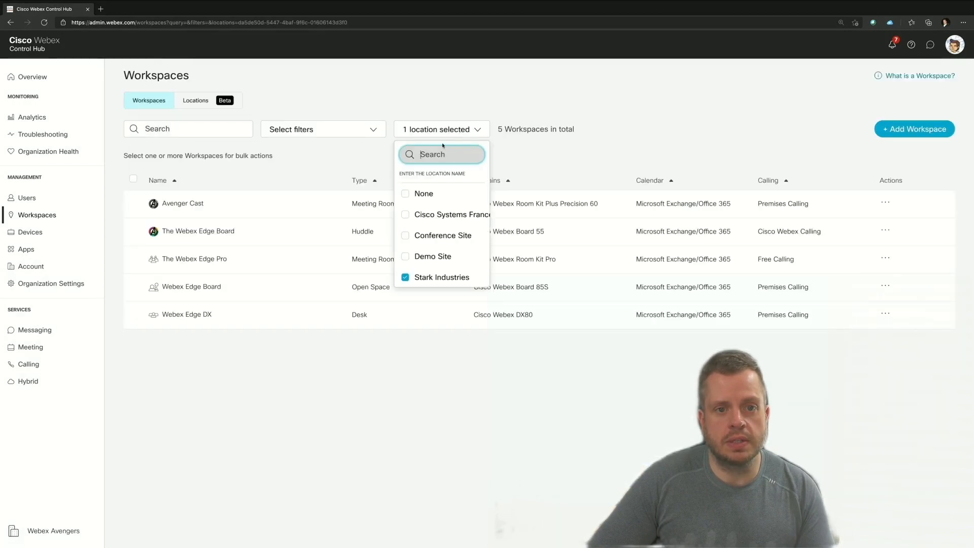
left_click(405, 193)
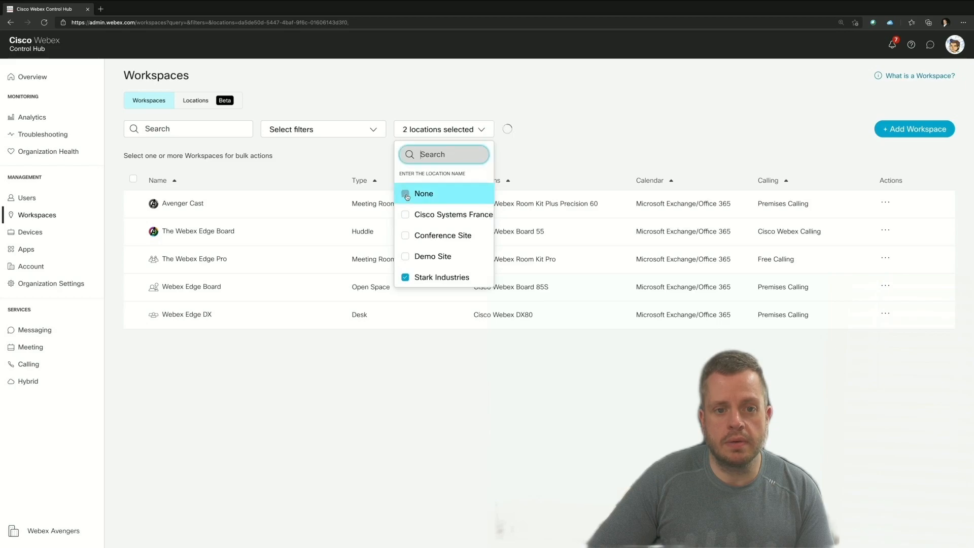
left_click(405, 193)
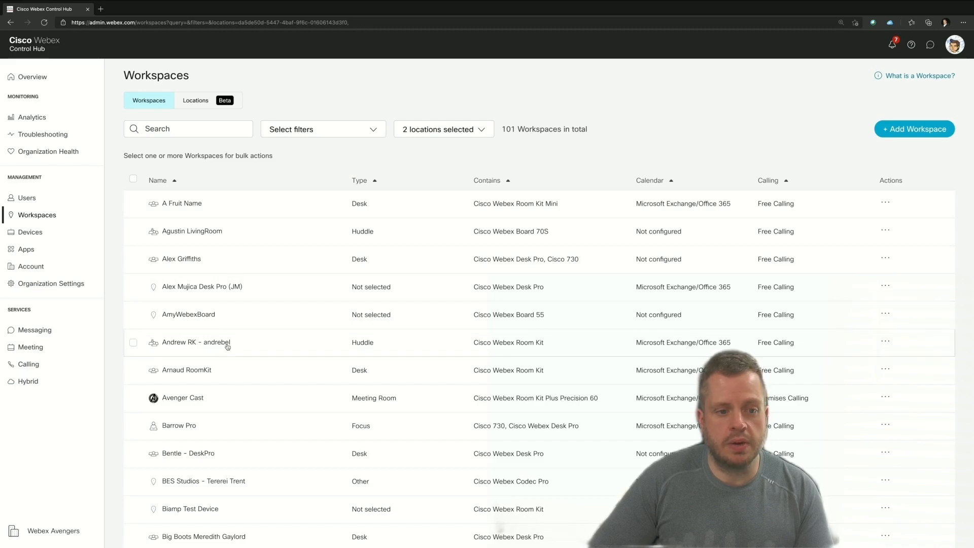
left_click(194, 342)
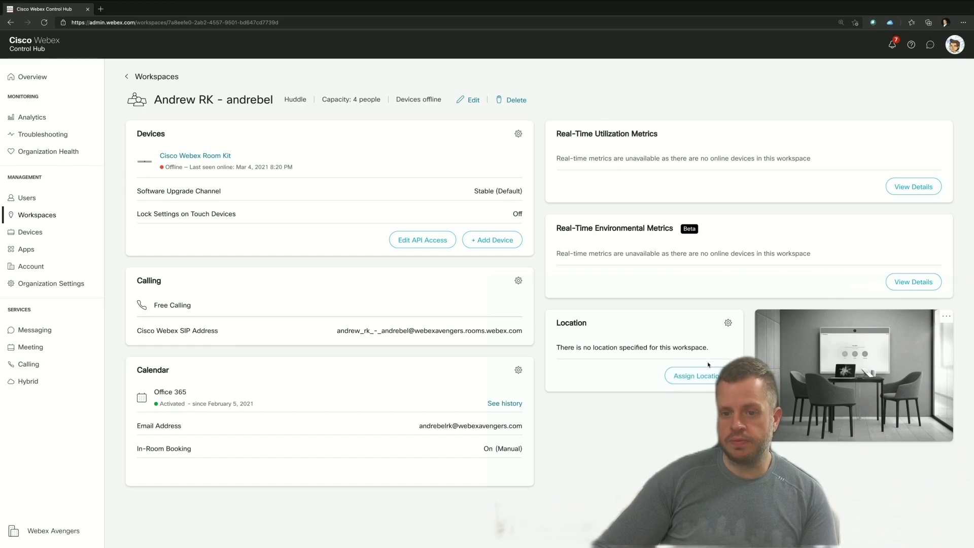
left_click(694, 375)
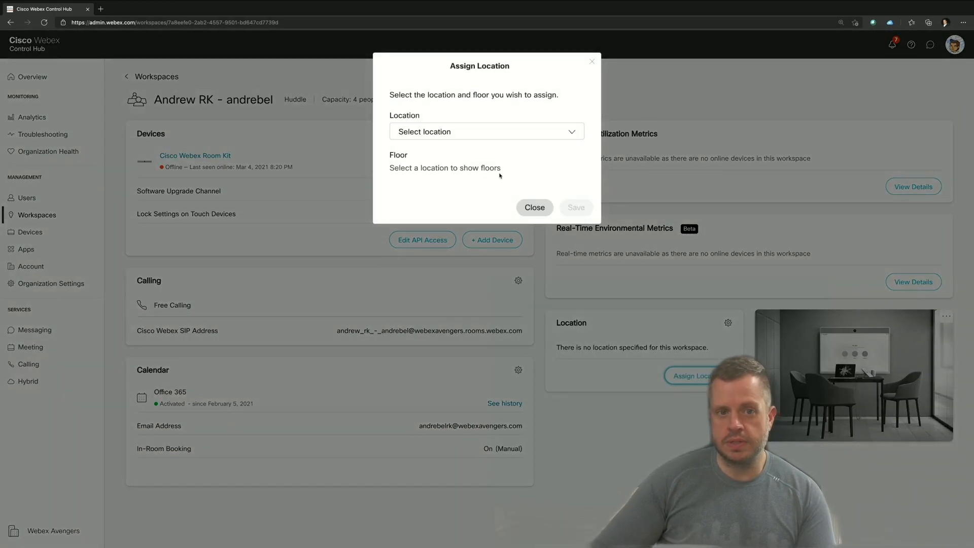
left_click(486, 131)
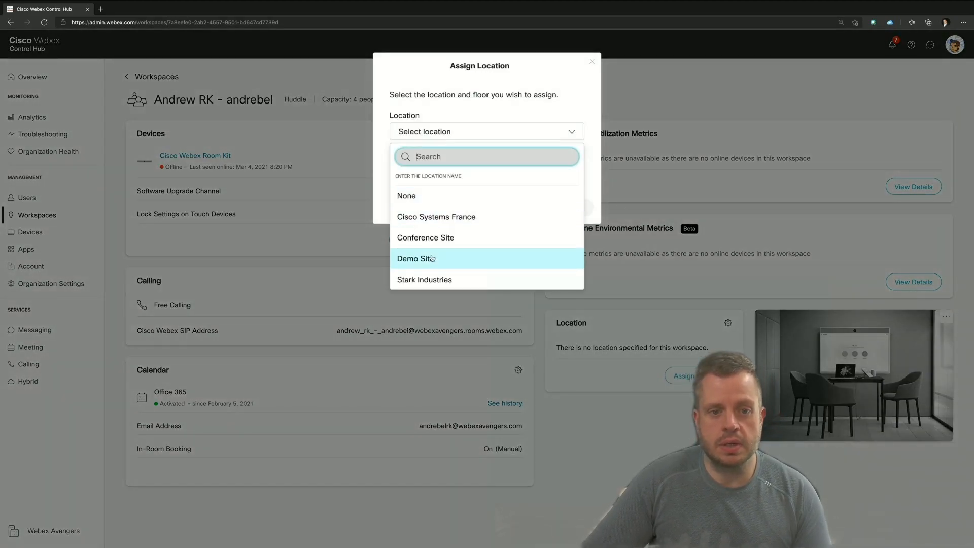
left_click(415, 258)
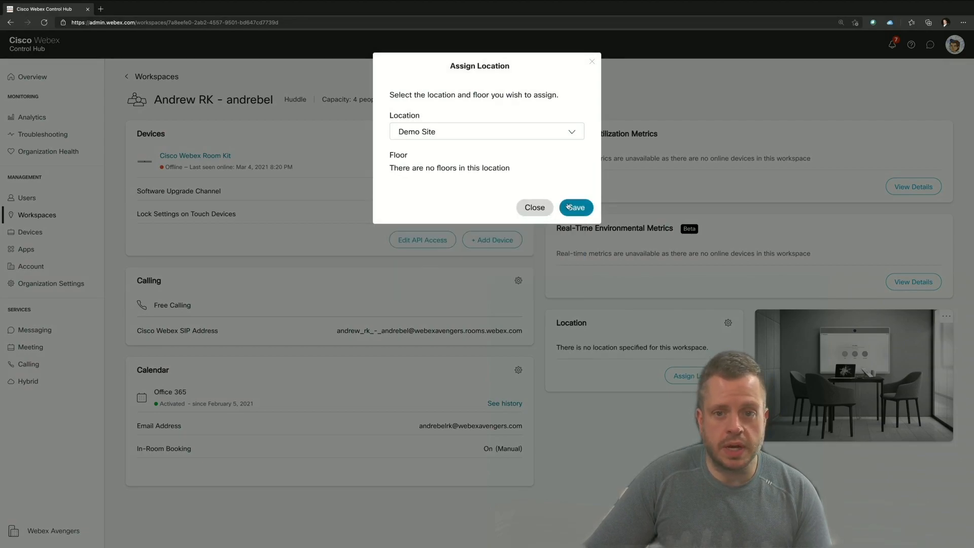
left_click(574, 207)
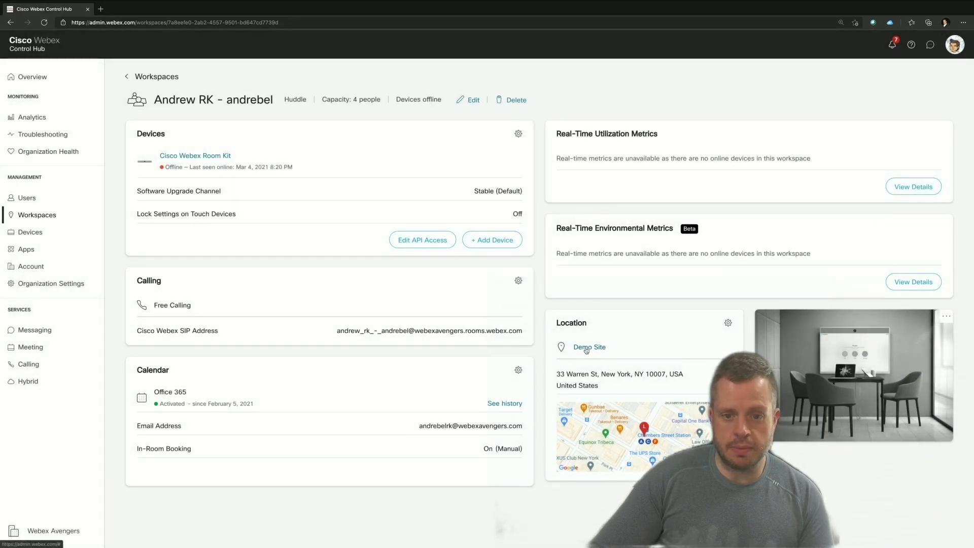
left_click(588, 347)
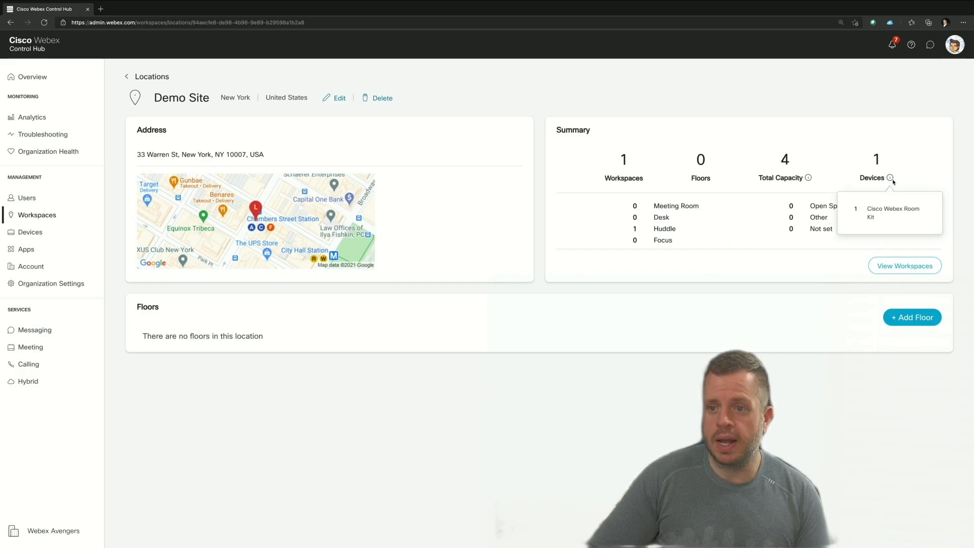
mouse_move(786, 275)
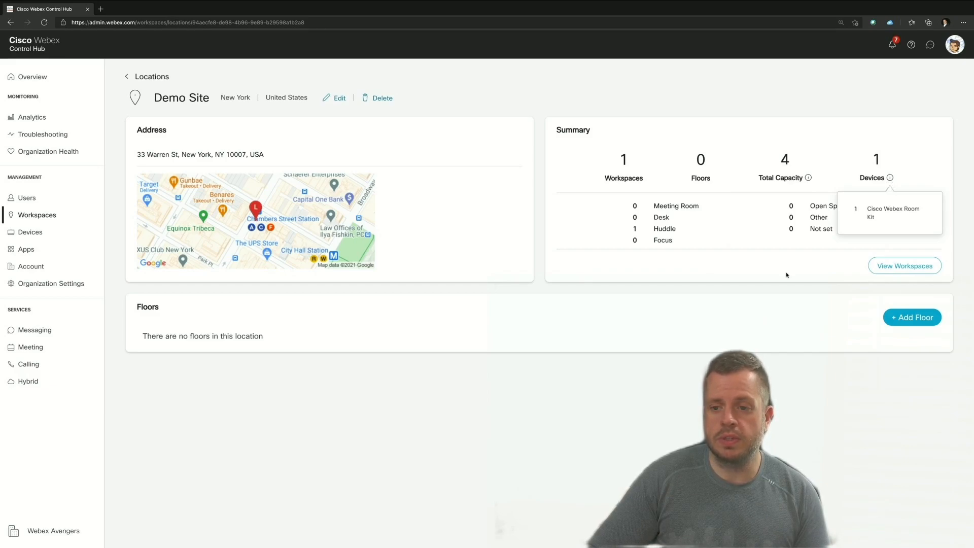
mouse_move(712, 257)
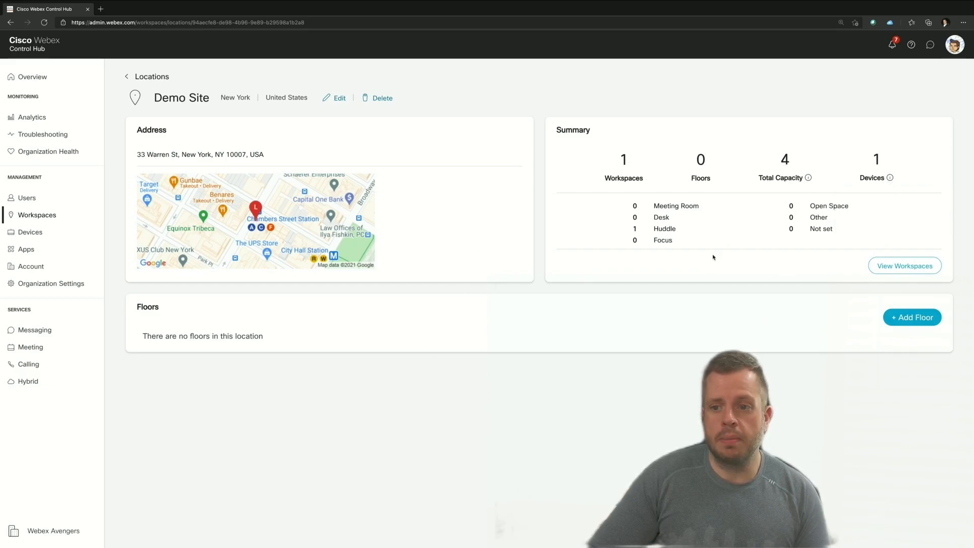
left_click(904, 266)
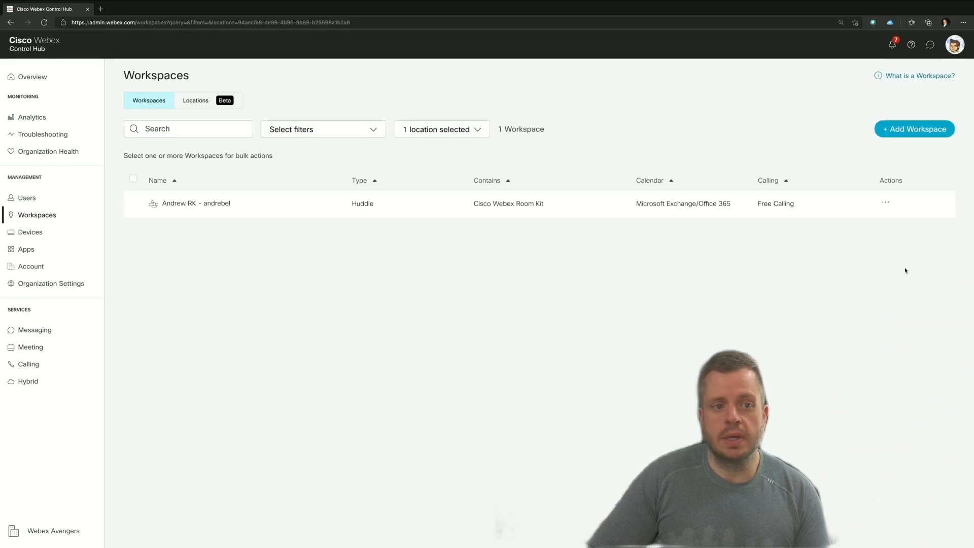
mouse_move(351, 225)
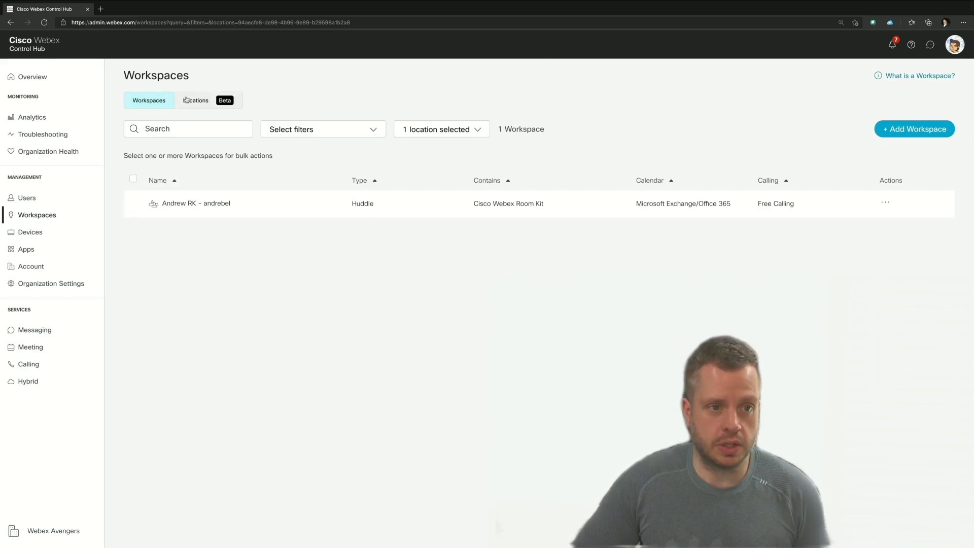
Return to the Locations overview and list Stark Industries' five workspaces.
left_click(195, 101)
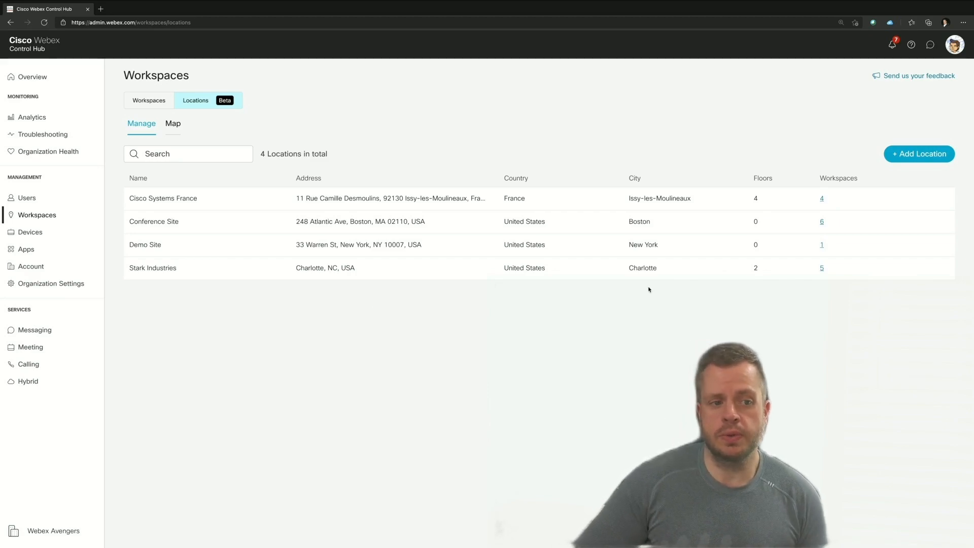
left_click(820, 268)
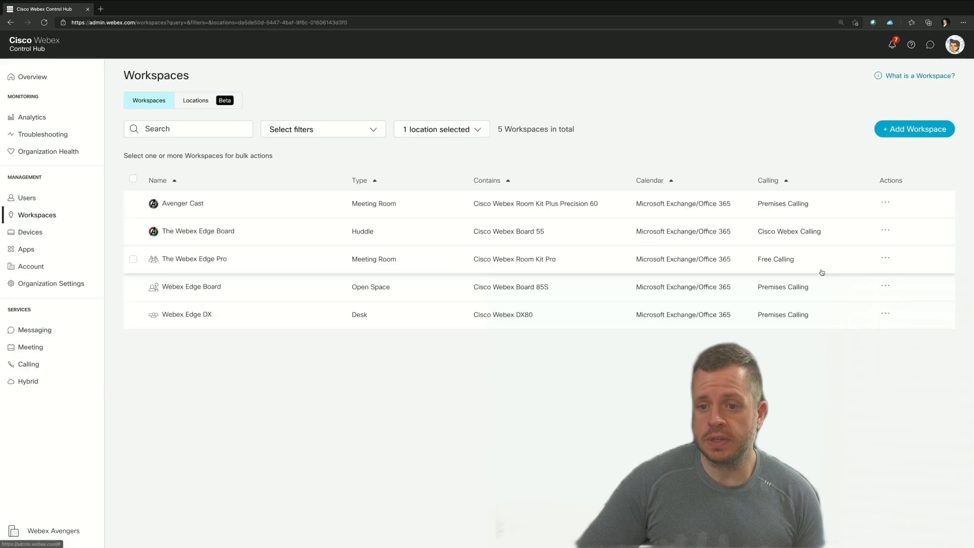